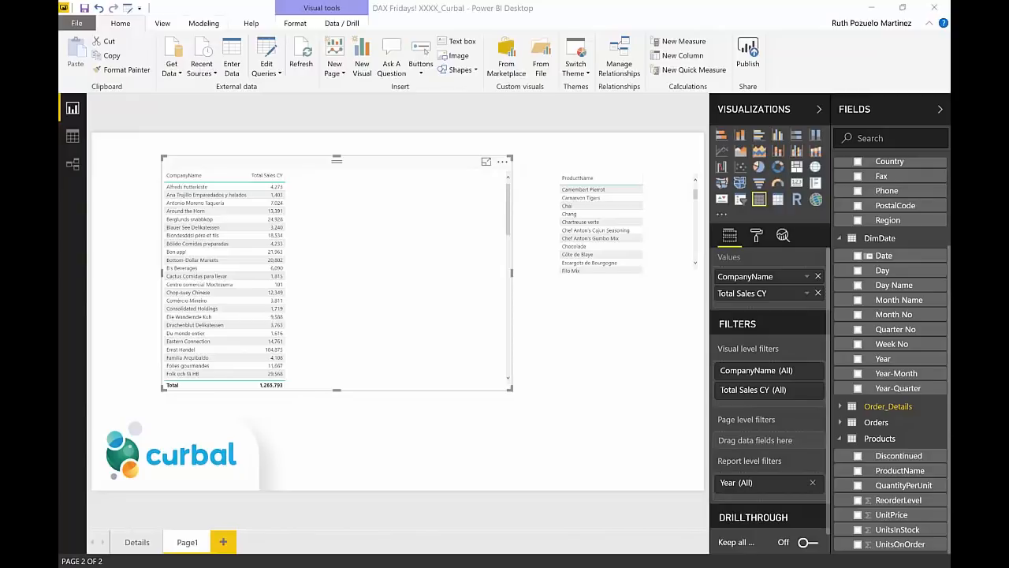
- Look at the Details report page, then return to the customer table page
click(137, 541)
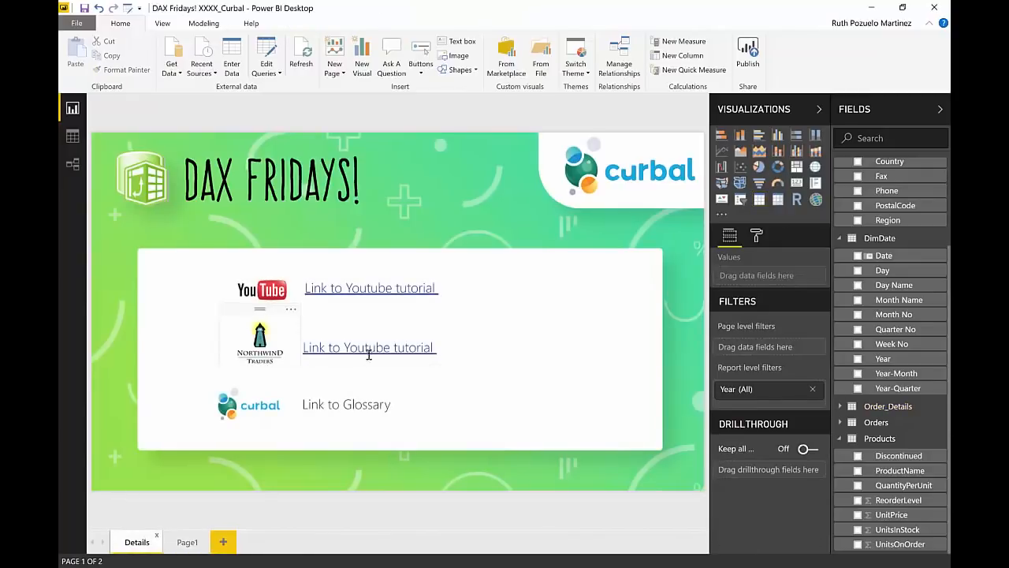
click(369, 347)
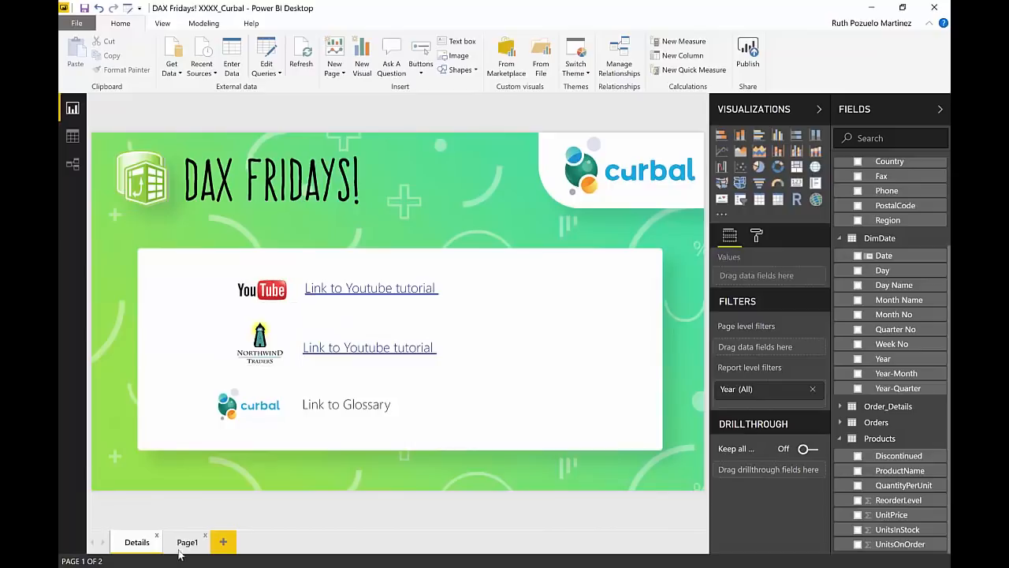
click(186, 541)
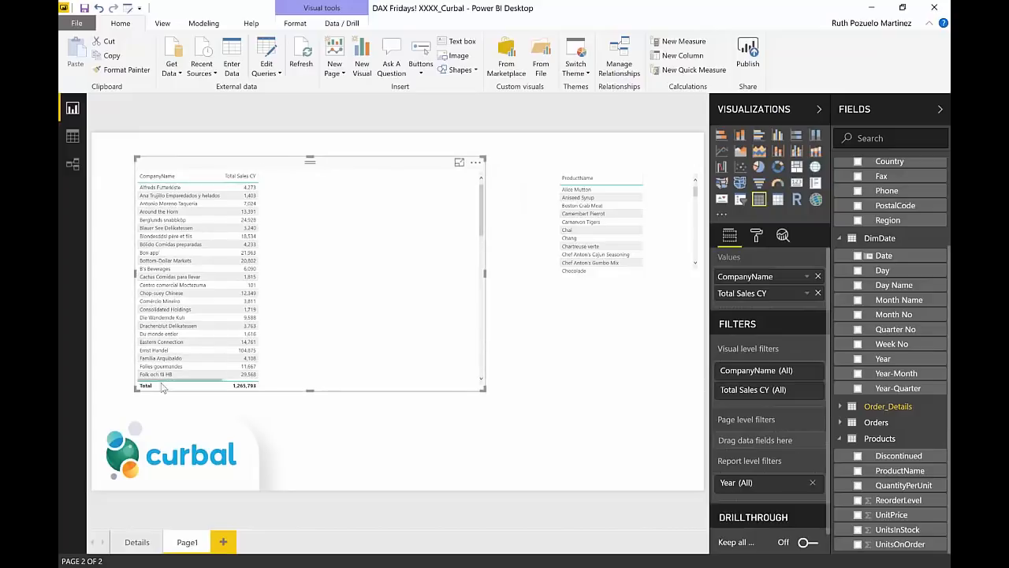
mouse_move(65, 174)
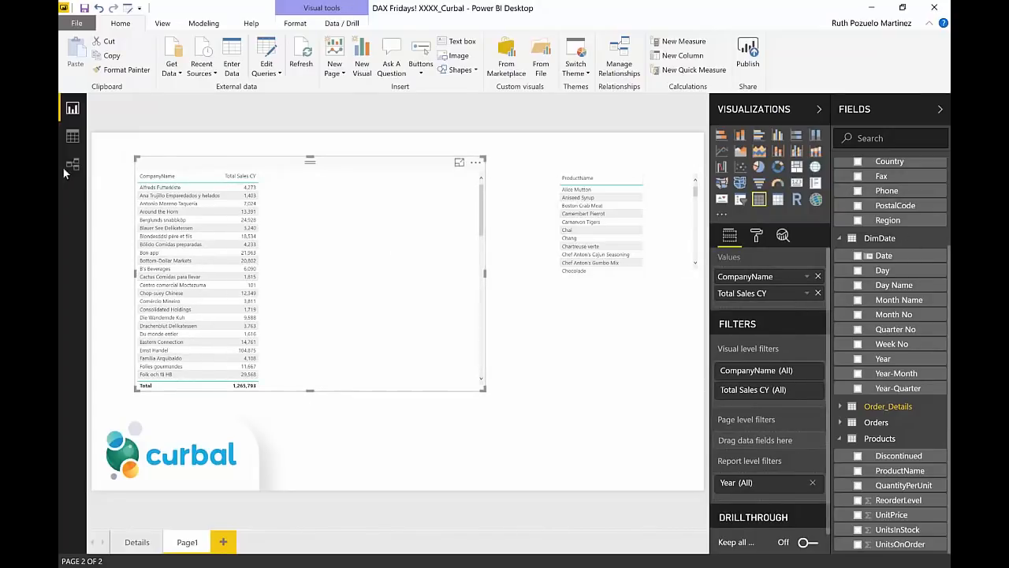
click(72, 164)
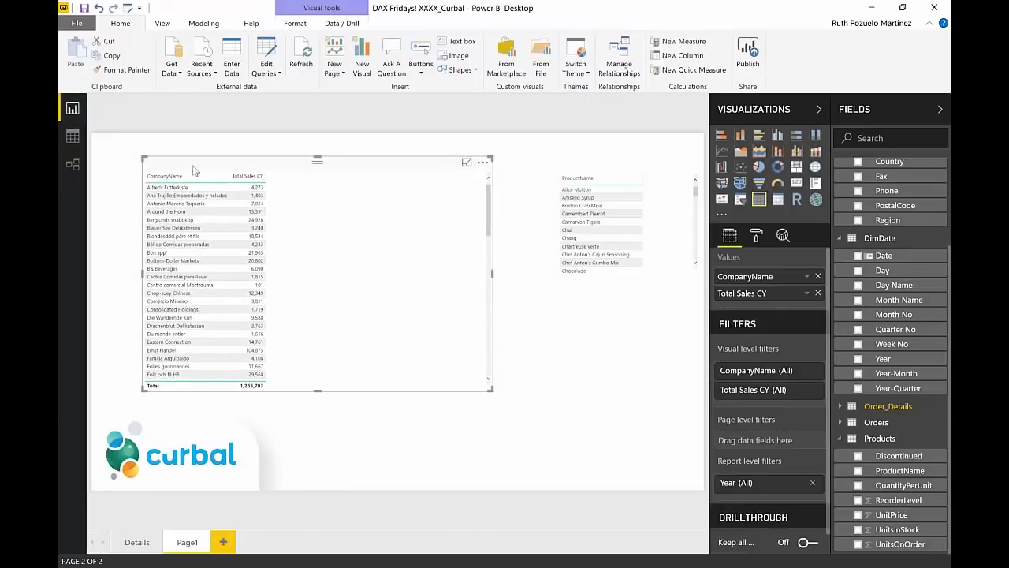
click(165, 175)
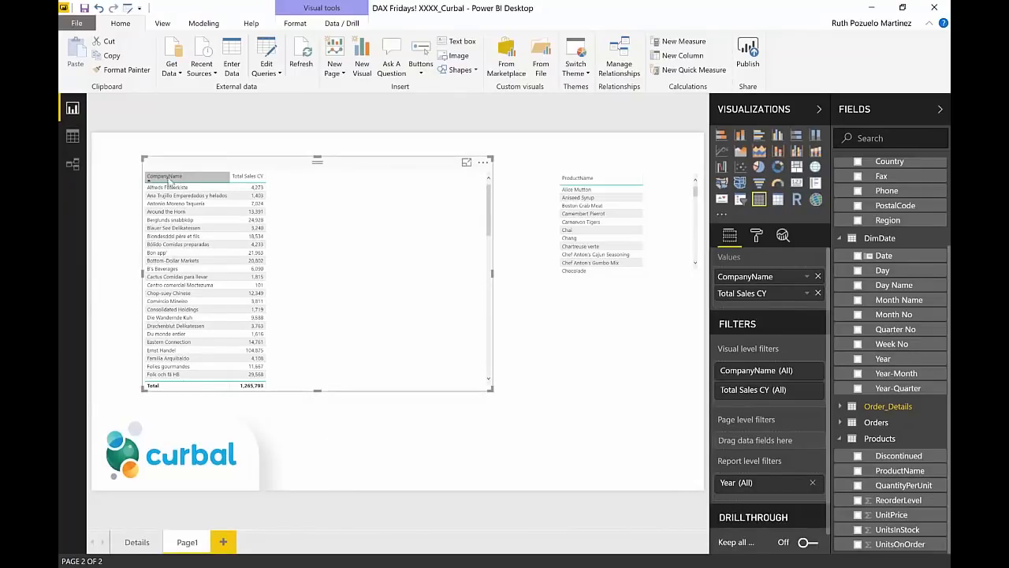
mouse_move(284, 186)
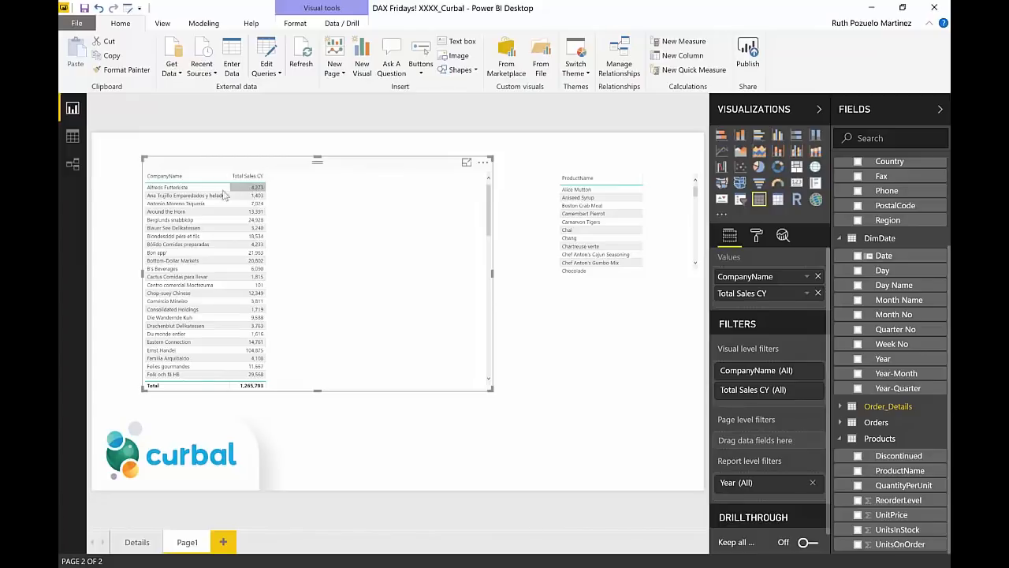
mouse_move(928, 430)
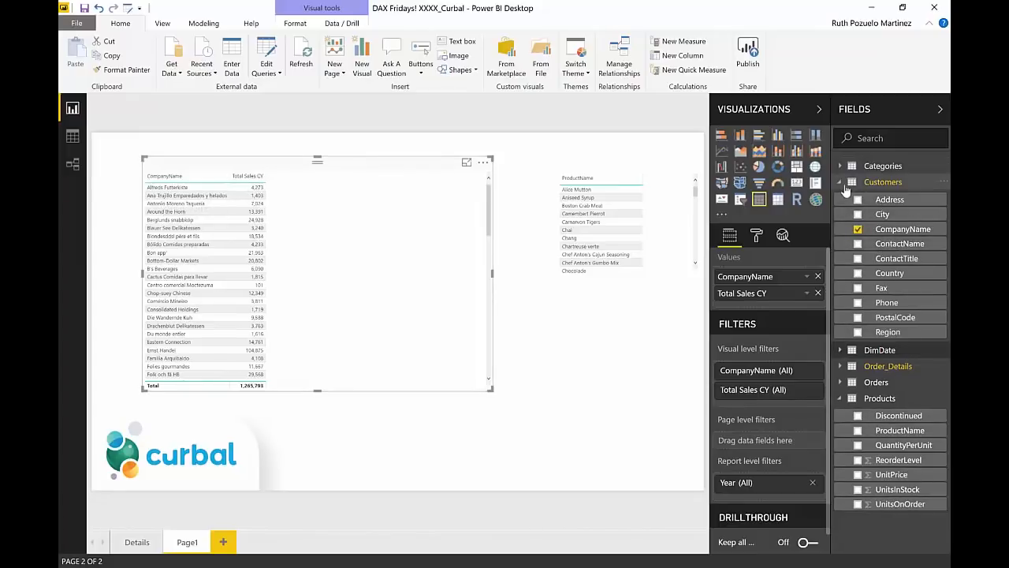
- Start a new measure named 'Unique products distinctcount' with a DISTINCTCOUNT formula
right_click(883, 182)
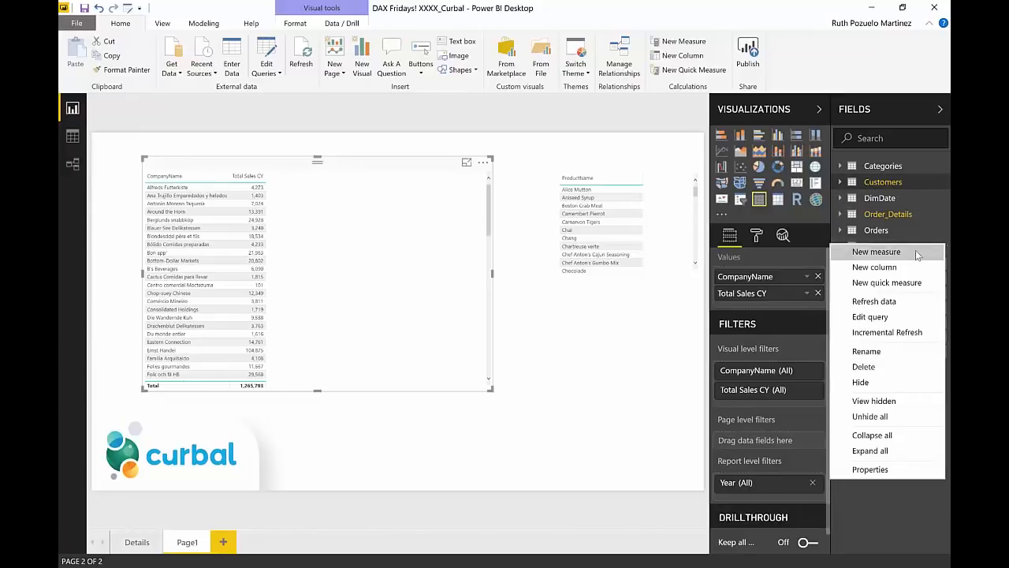
click(876, 251)
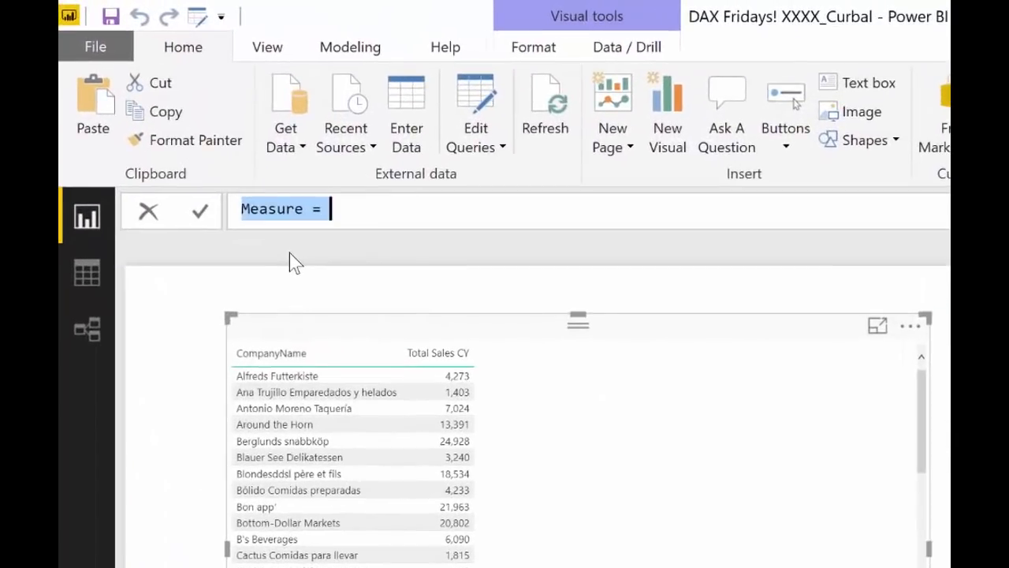
text(Unique products)
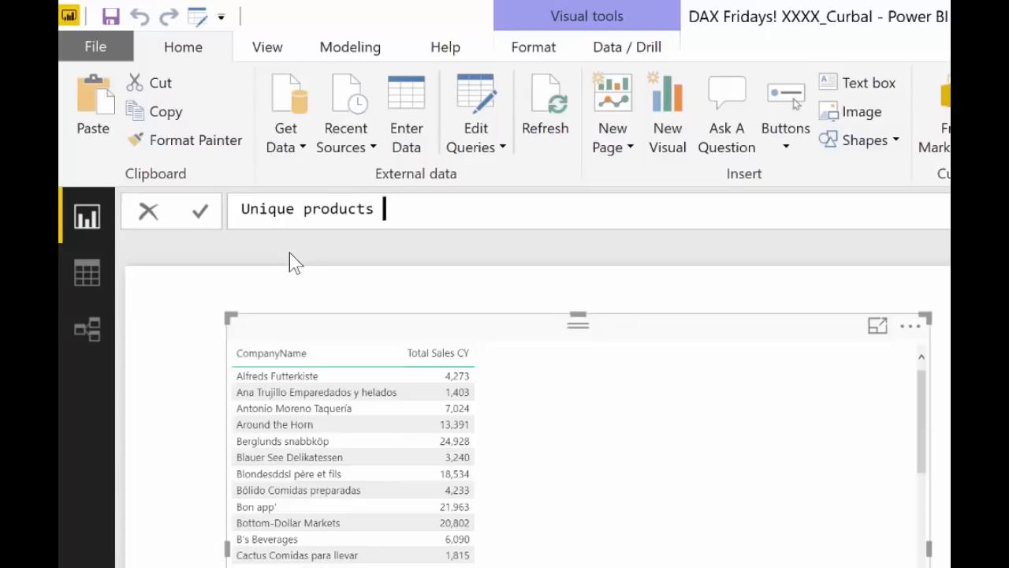
text(dis)
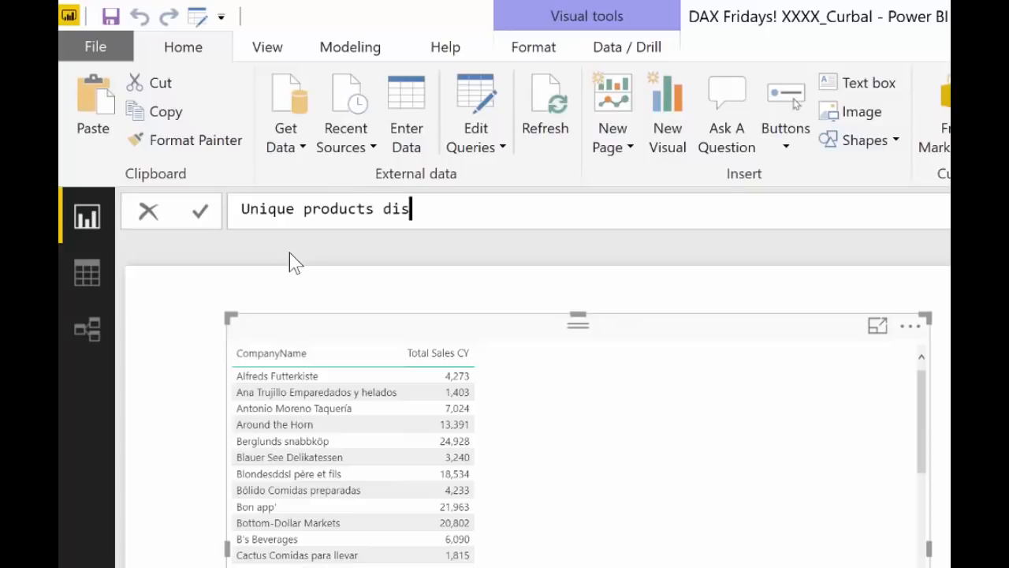
text(tinctcount)
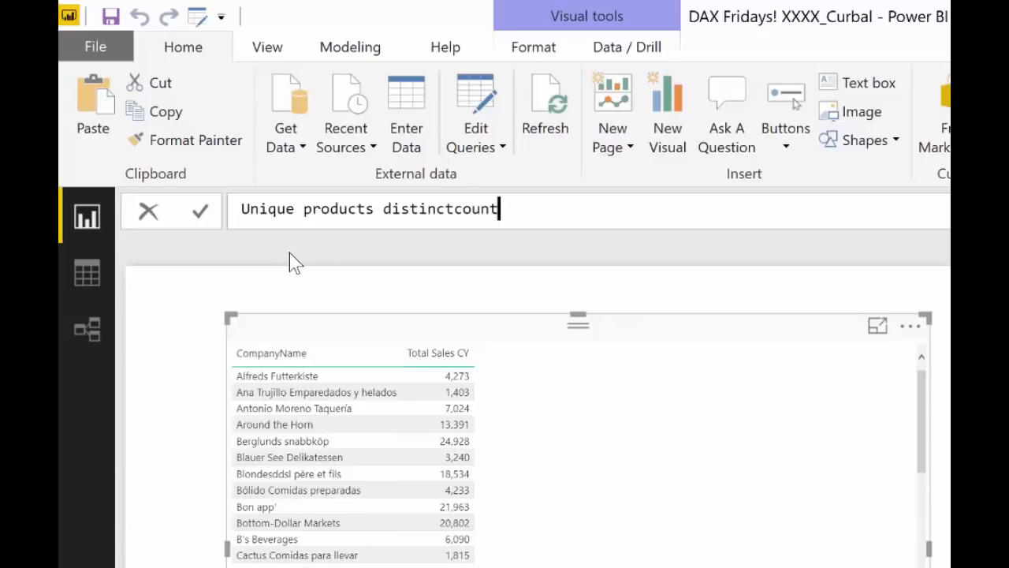
text(= dis)
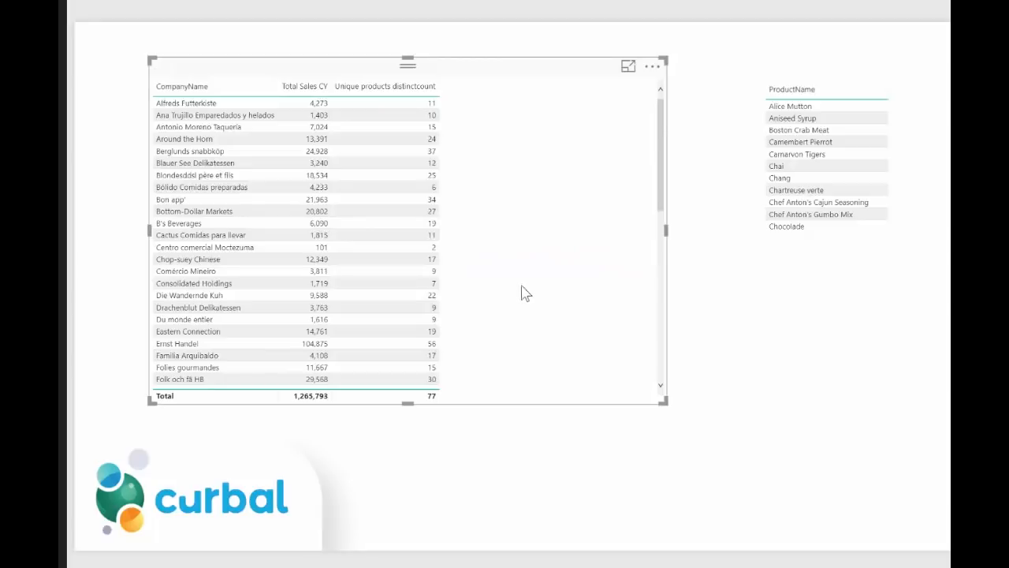
- Filter the report to Alfreds Futterkiste and begin naming a 'Unique products distinct' measure
click(186, 103)
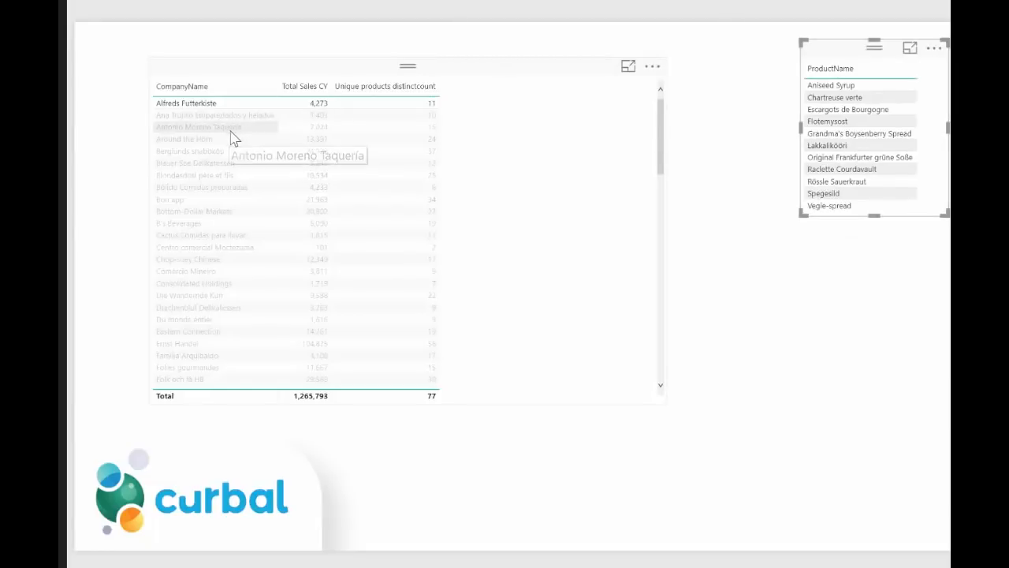
click(200, 127)
text(Unique products dis)
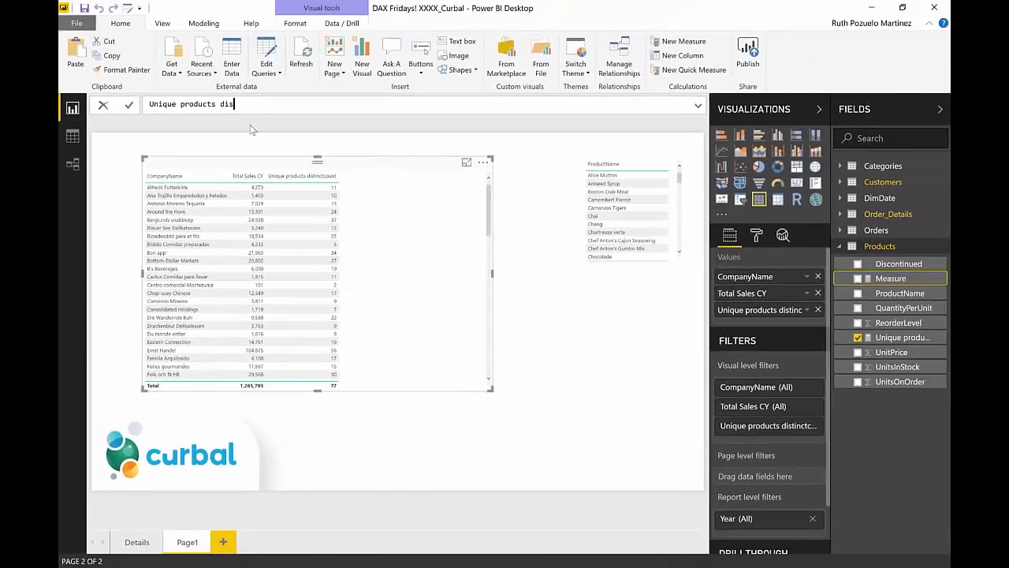
text(tinct)
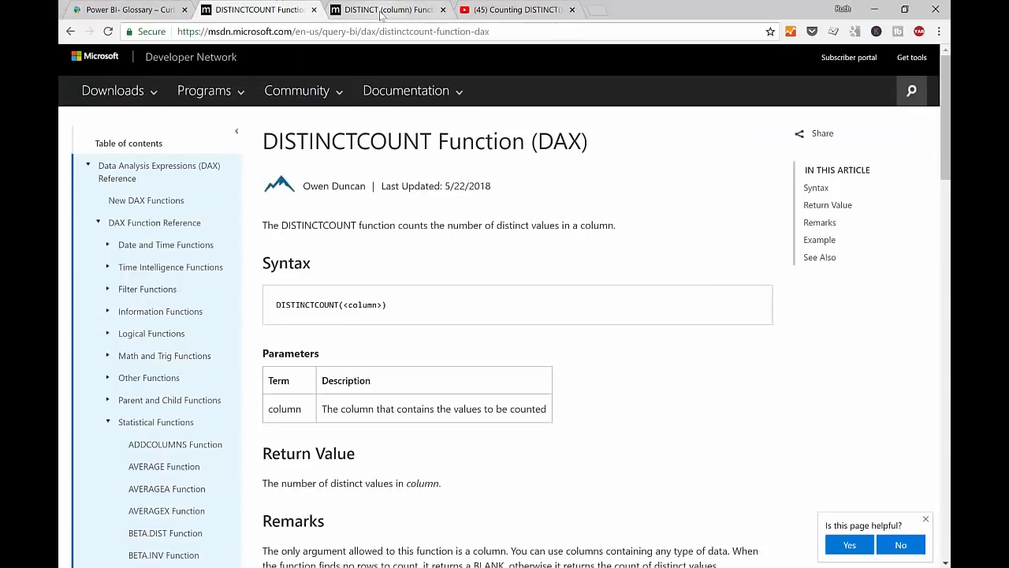
- Open the DISTINCT reference tab and highlight what the function returns
click(386, 10)
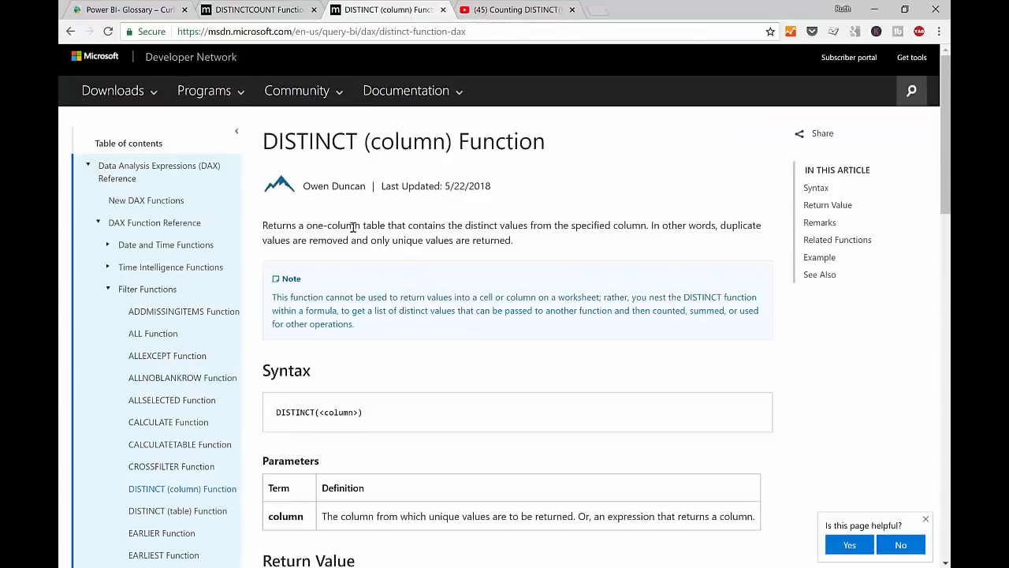
drag(298, 225, 468, 240)
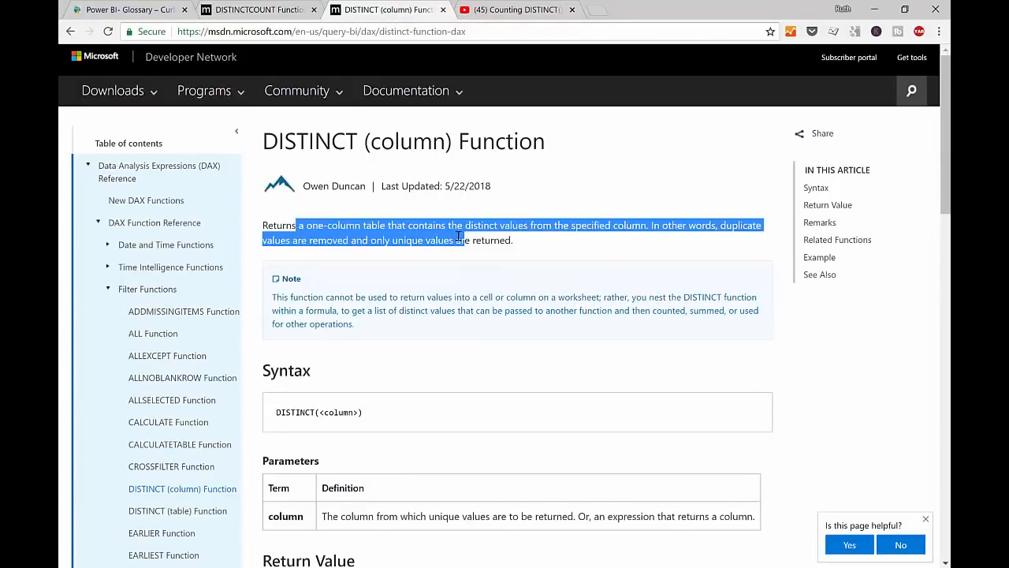
mouse_move(534, 248)
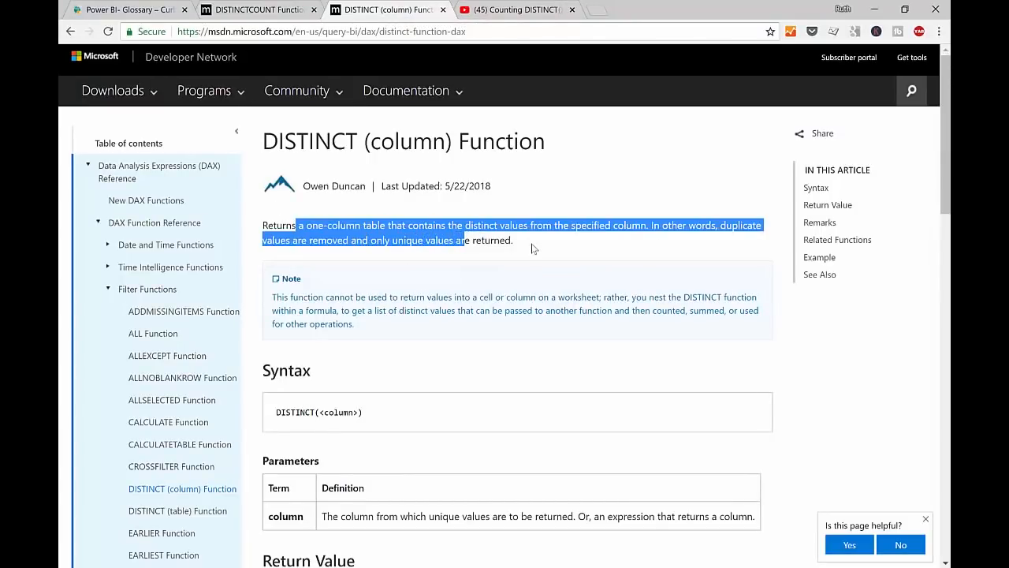
scroll(down, 3)
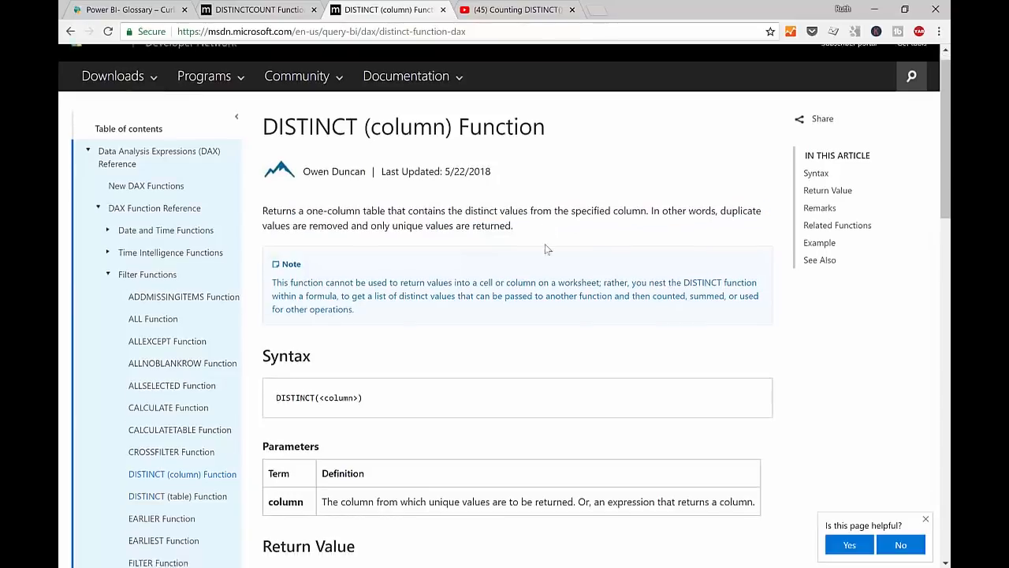
scroll(down, 3)
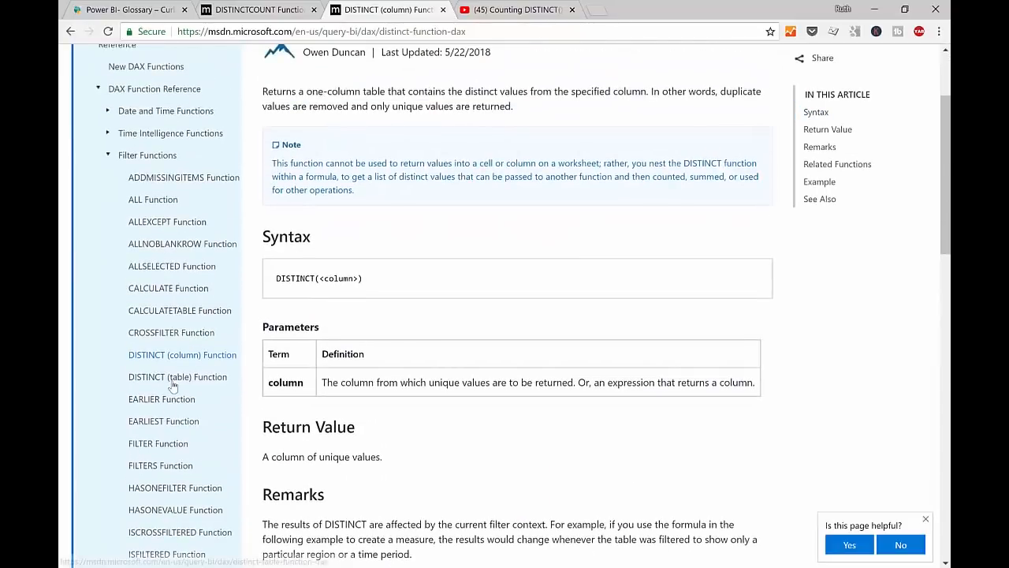
- Compare DISTINCT (table), then scroll the DISTINCT (column) page to its COUNTROWS example
click(177, 377)
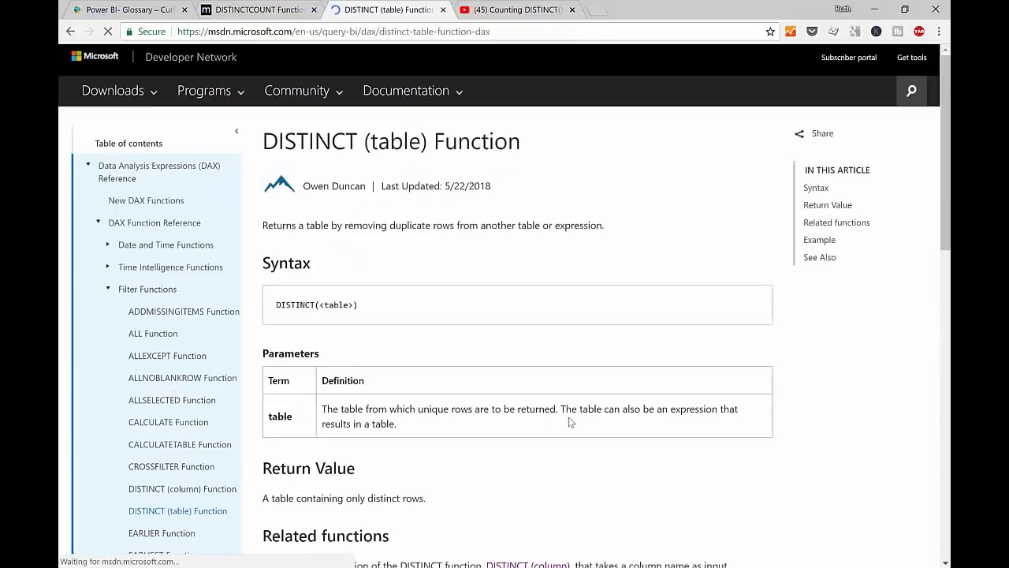
scroll(down, 3)
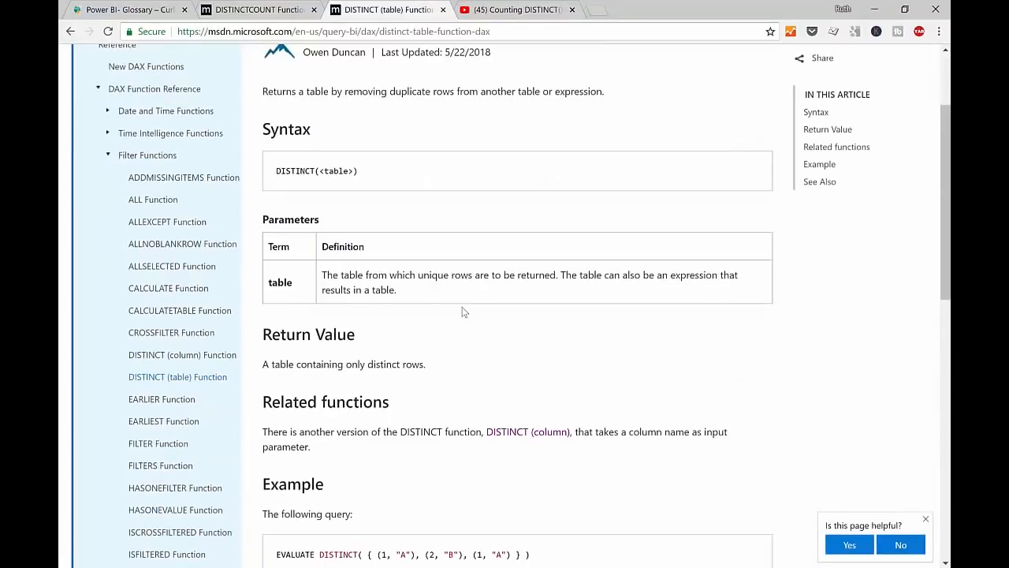
scroll(up, 3)
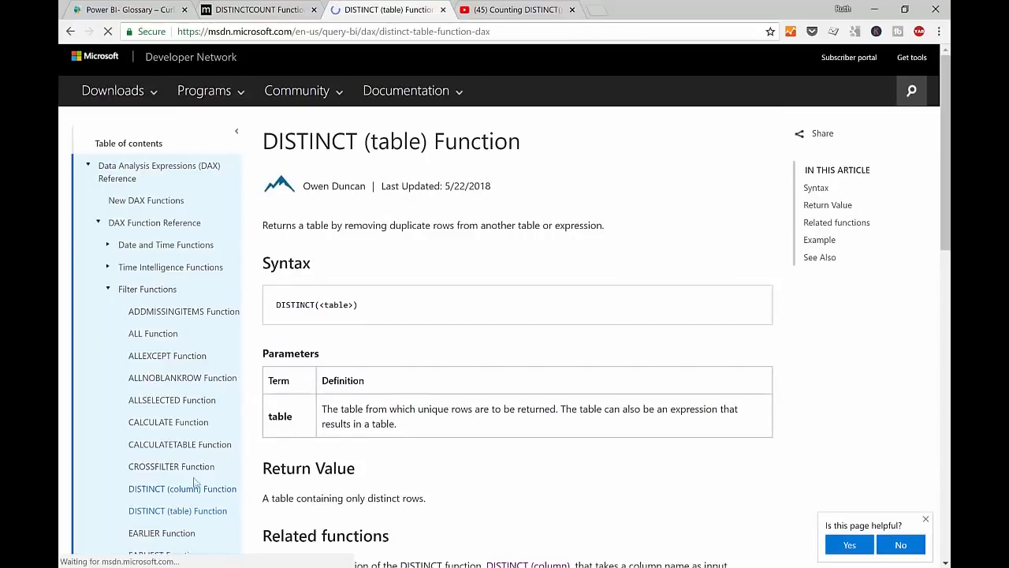
click(182, 488)
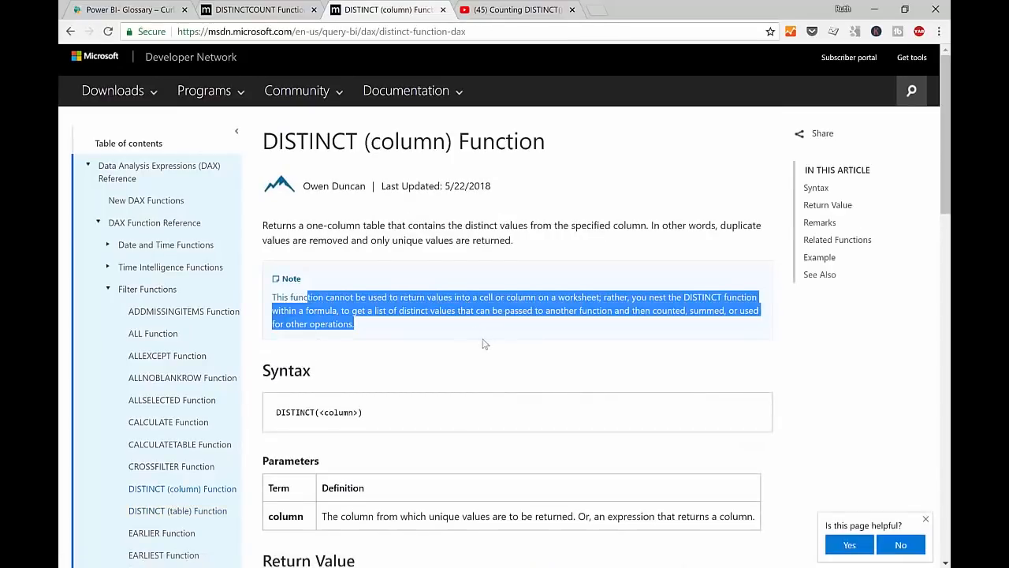
mouse_move(506, 355)
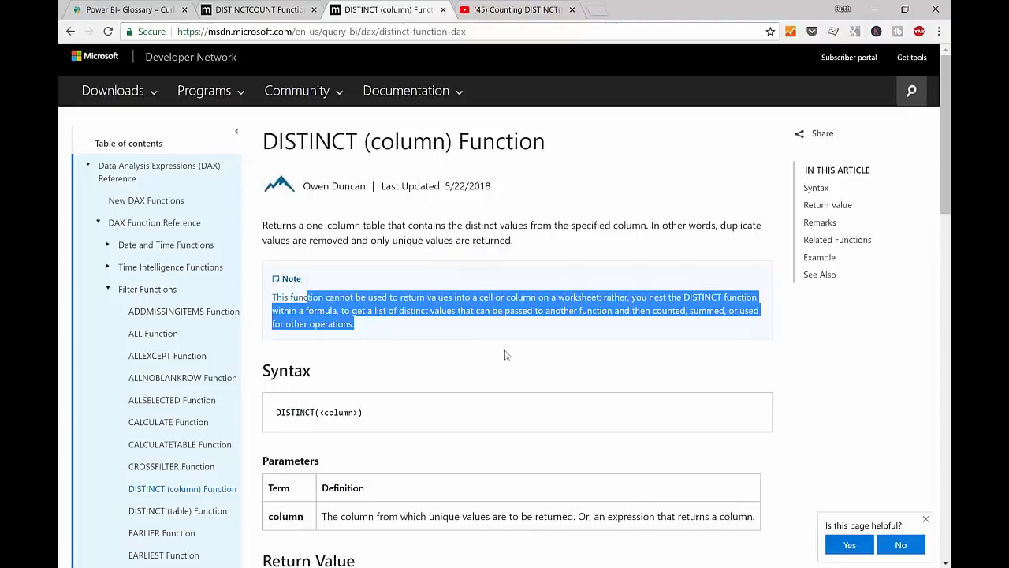
mouse_move(420, 356)
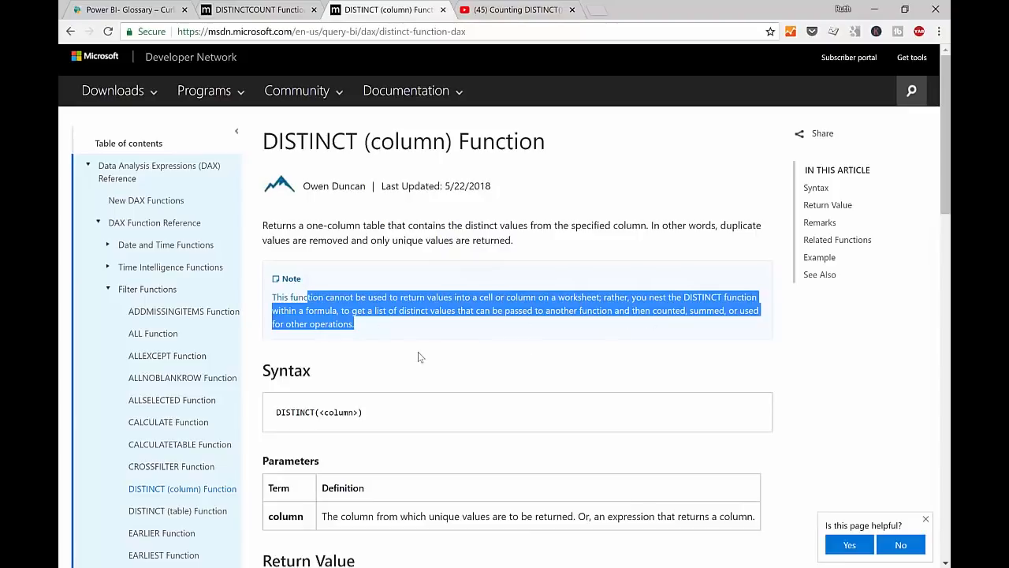
scroll(down, 3)
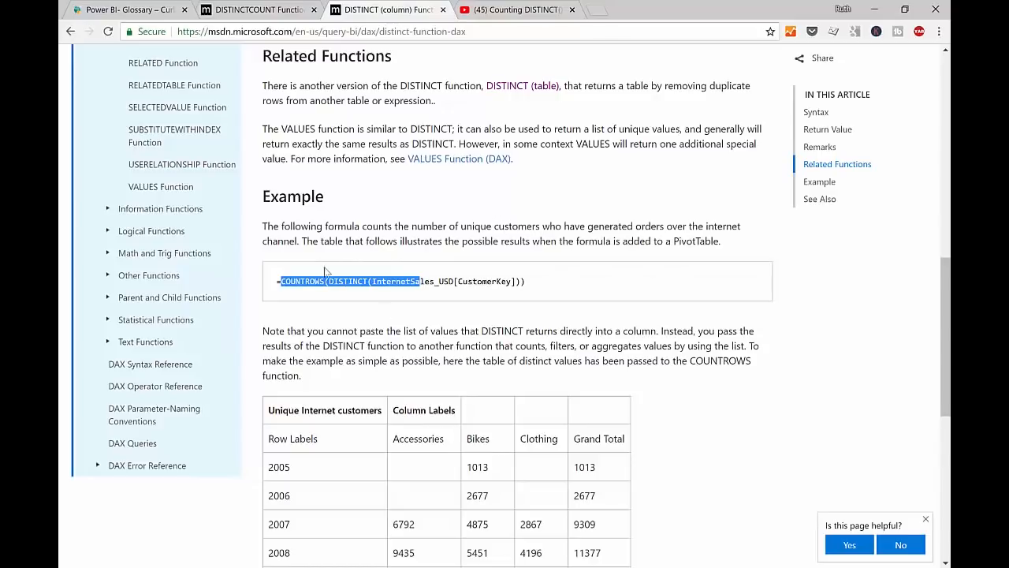
mouse_move(402, 284)
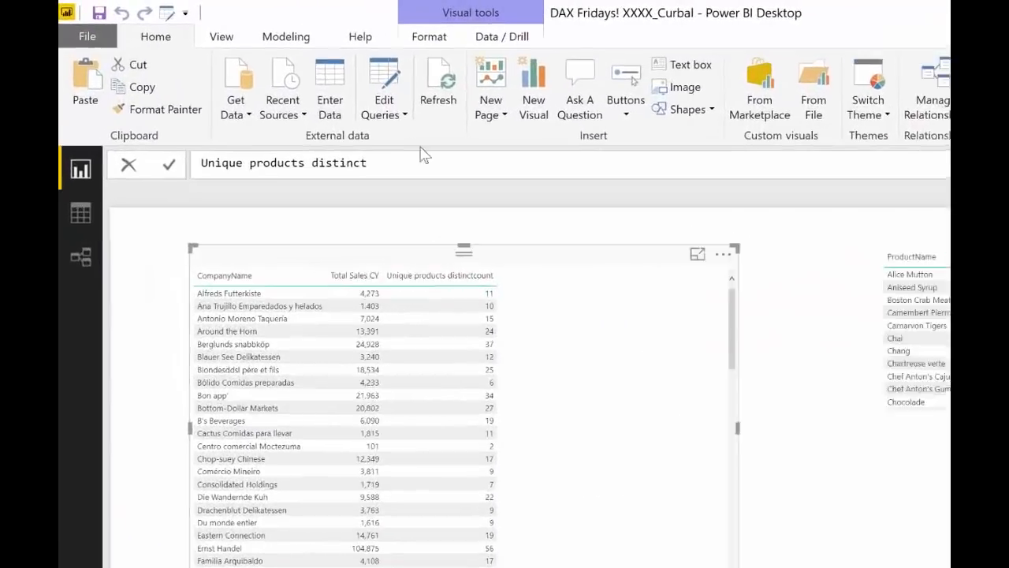
- Enter Unique products distinct = COUNTROWS(DISTINCT(Products[ProductName])) in the formula bar
text(= coun)
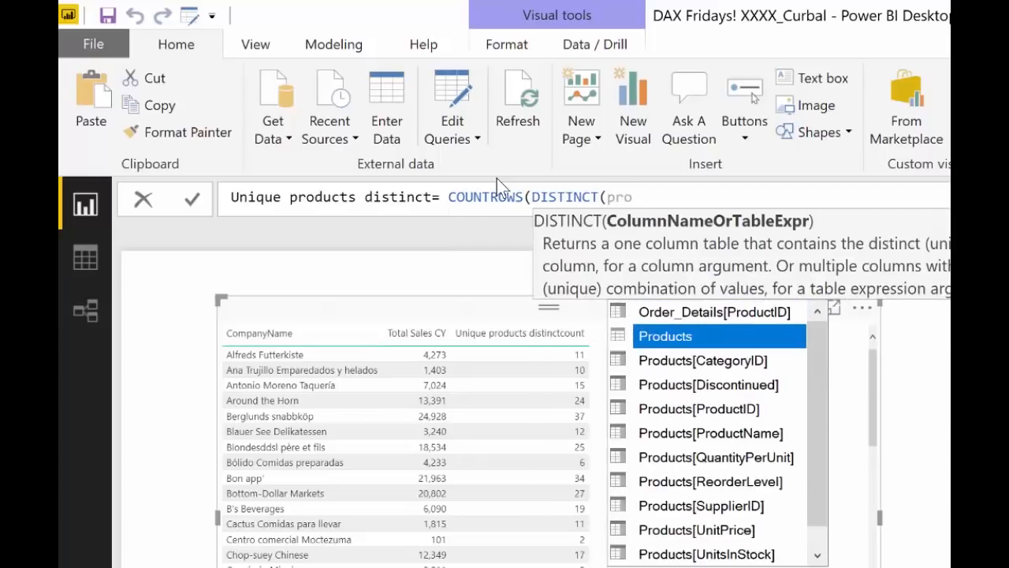
text(Products[ProductName]))
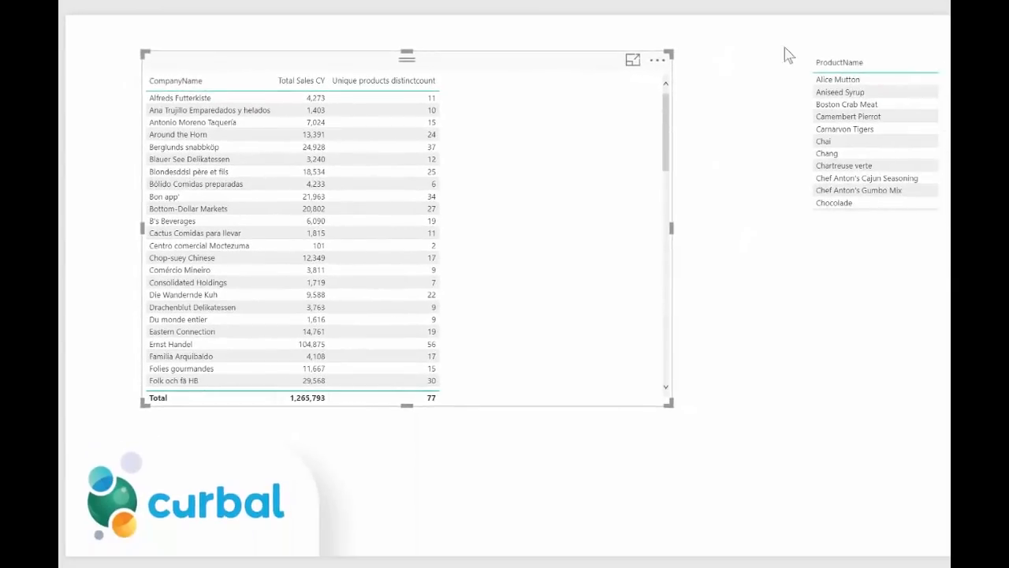
mouse_move(640, 476)
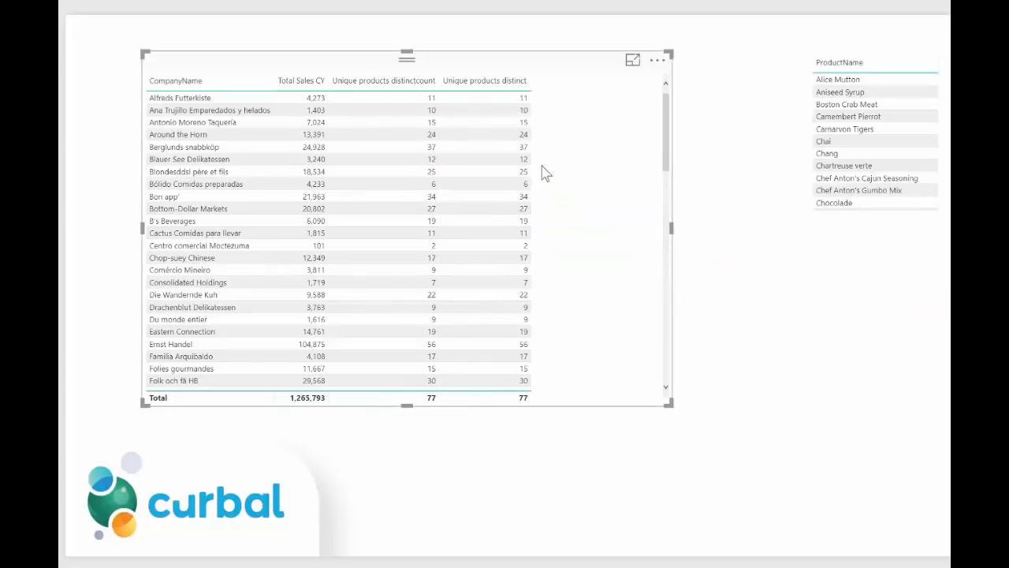
mouse_move(569, 210)
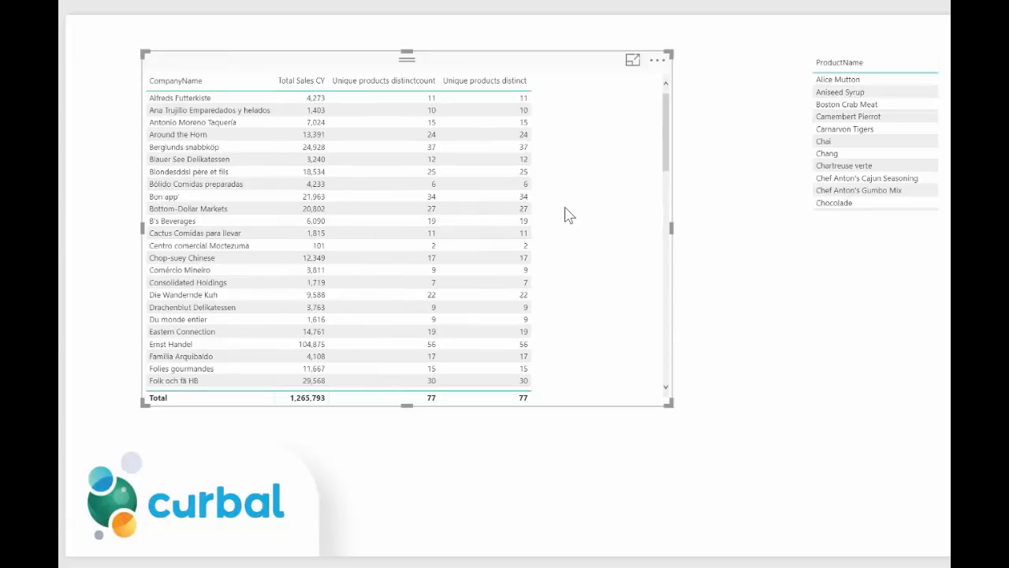
- Scroll down through the reopened DISTINCT documentation page
scroll(down, 3)
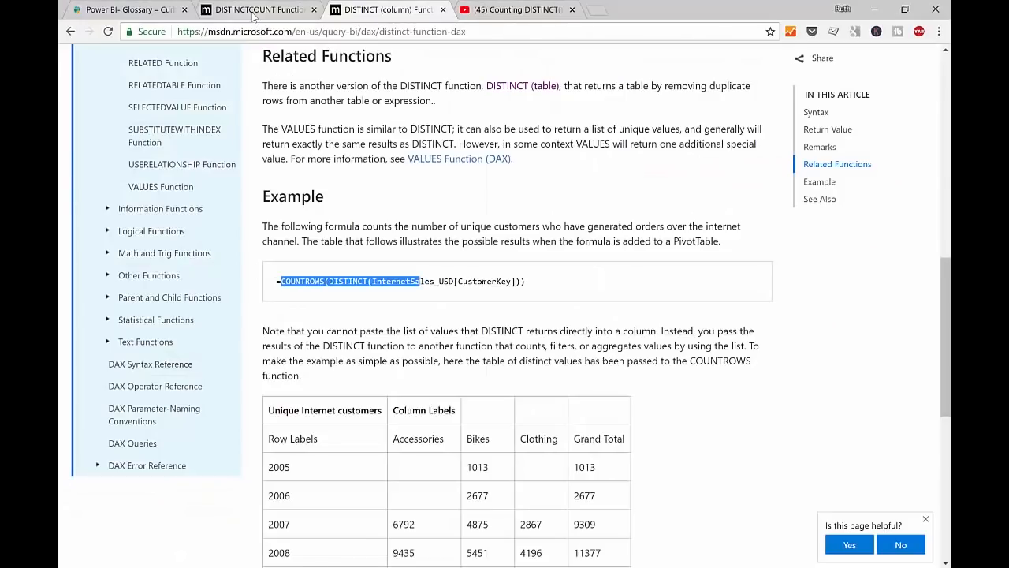
- Return to the DISTINCTCOUNT reference tab and scroll up to its syntax and parameters
click(252, 9)
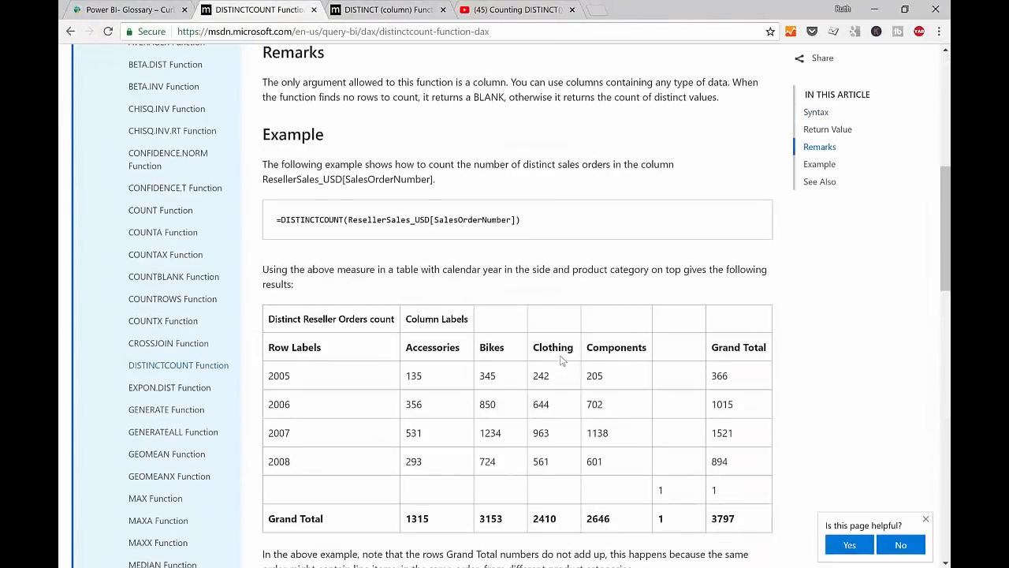
scroll(up, 3)
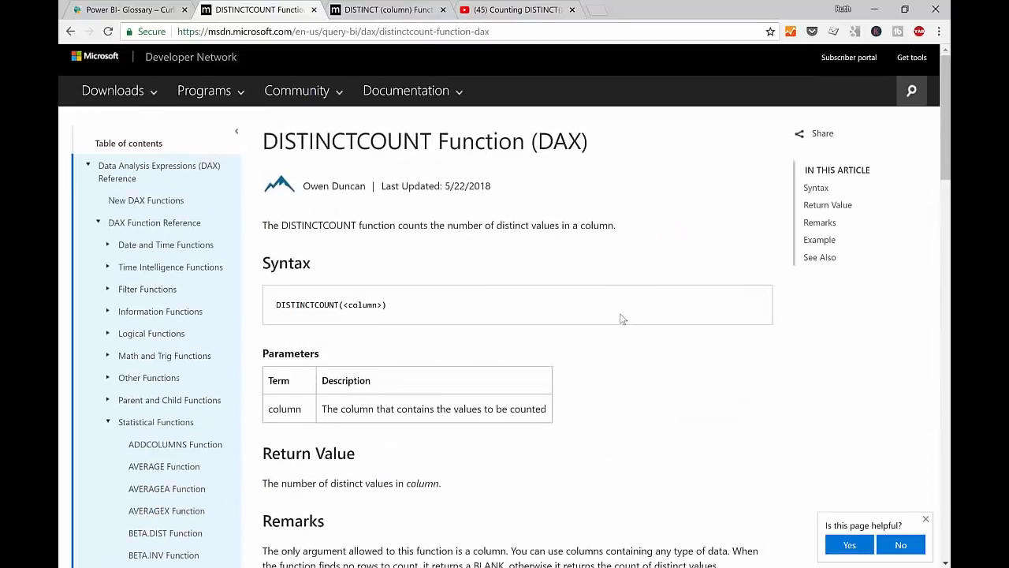
mouse_move(627, 319)
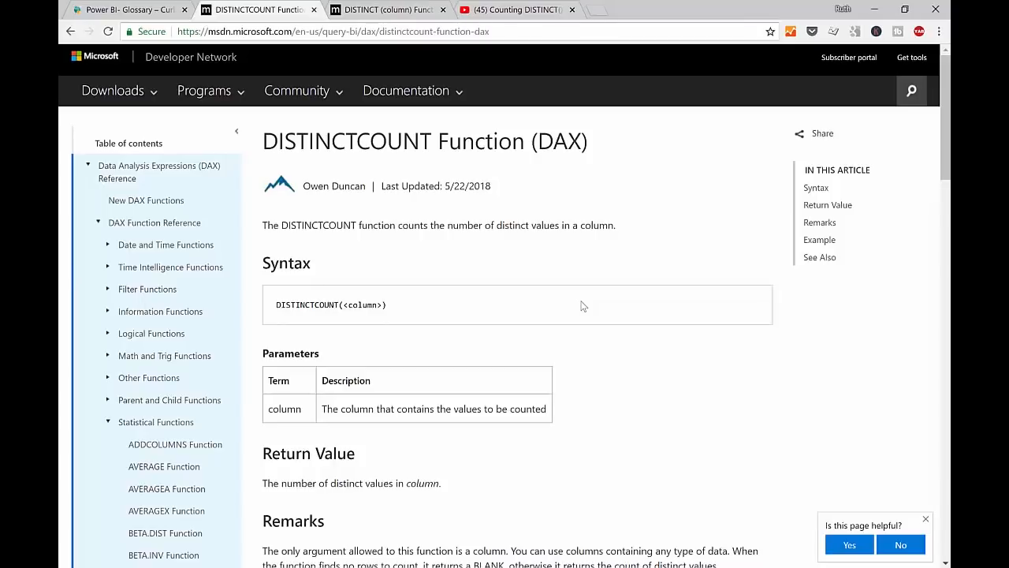
mouse_move(581, 306)
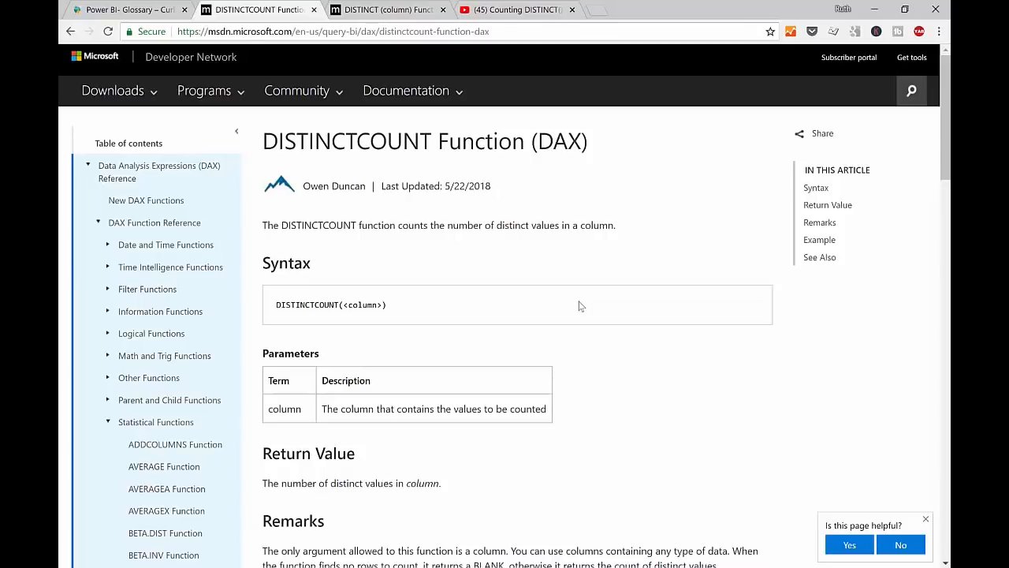
mouse_move(674, 345)
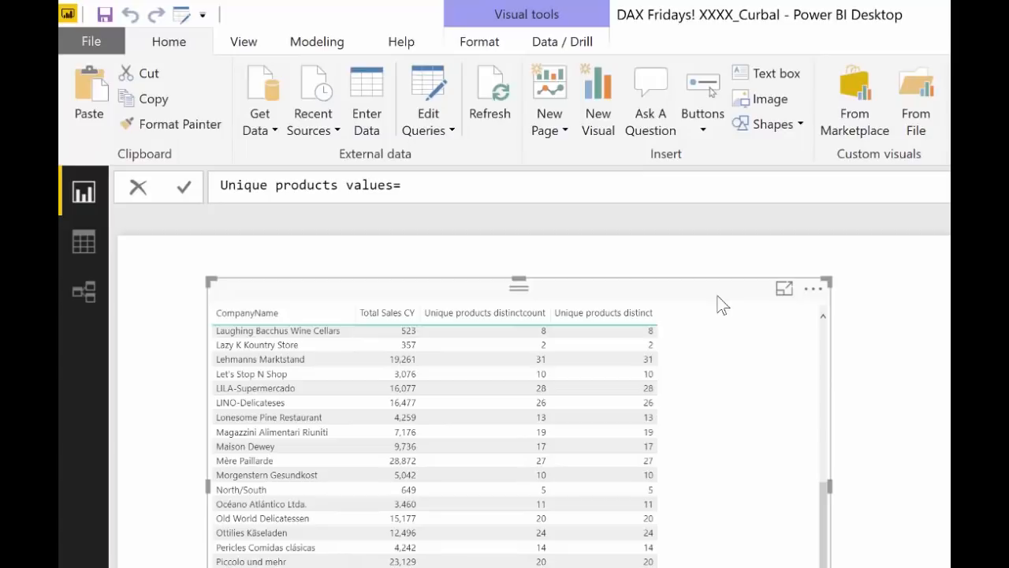
- Write the Unique products values formula COUNTROWS(VALUES(Products[ProductName]))
click(406, 185)
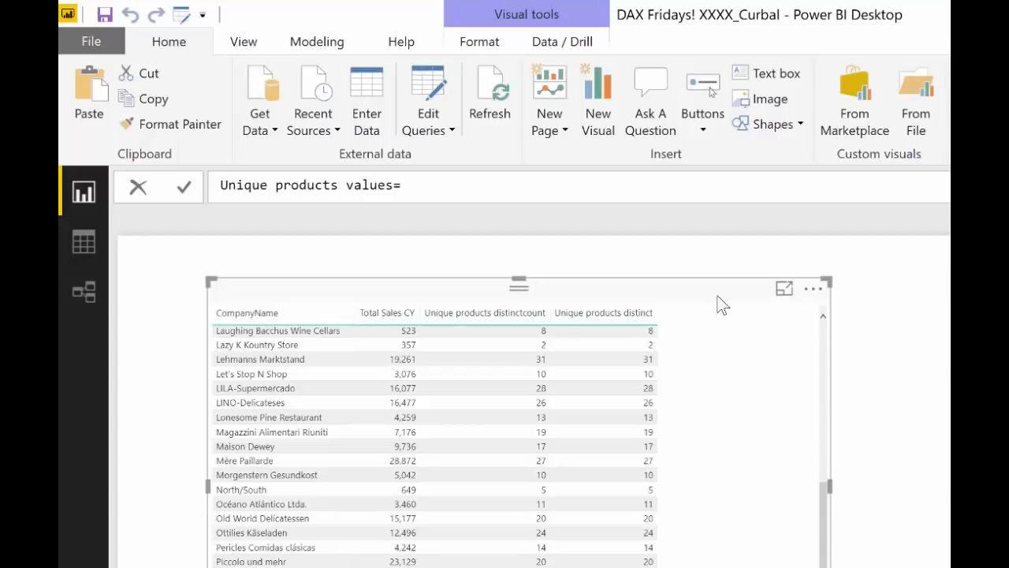
text(coun)
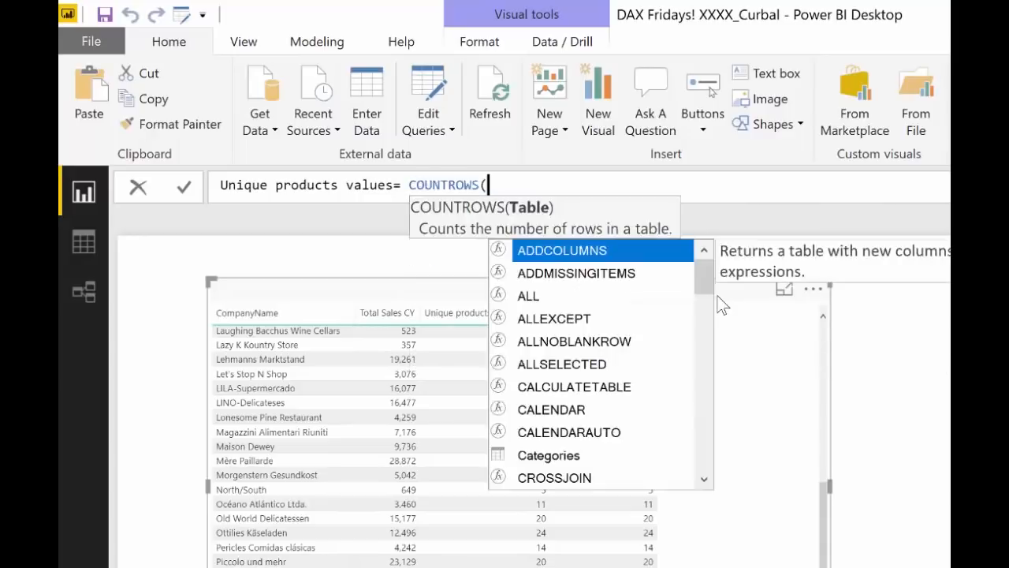
text(VALUES()
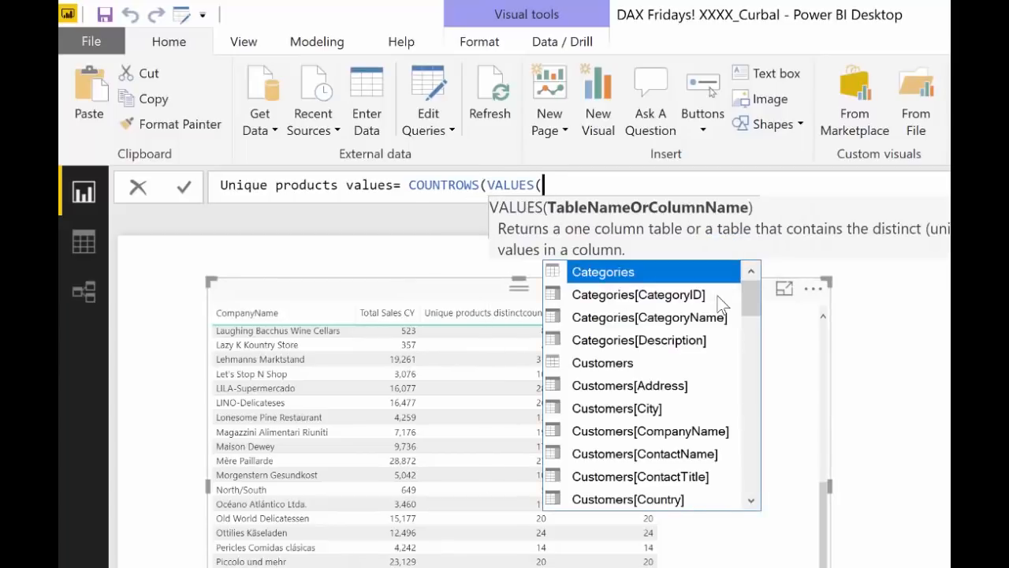
text(pr)
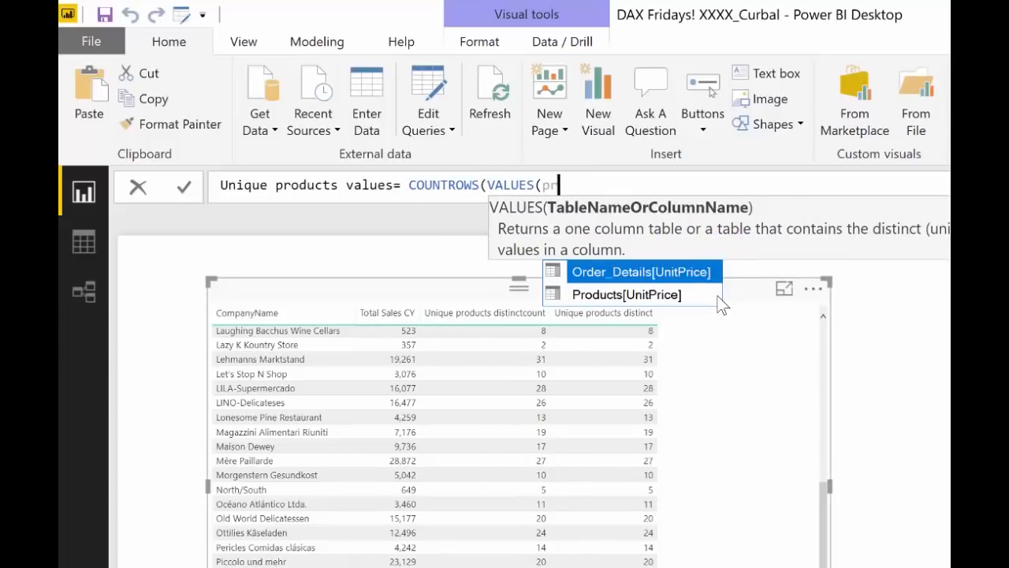
text(od)
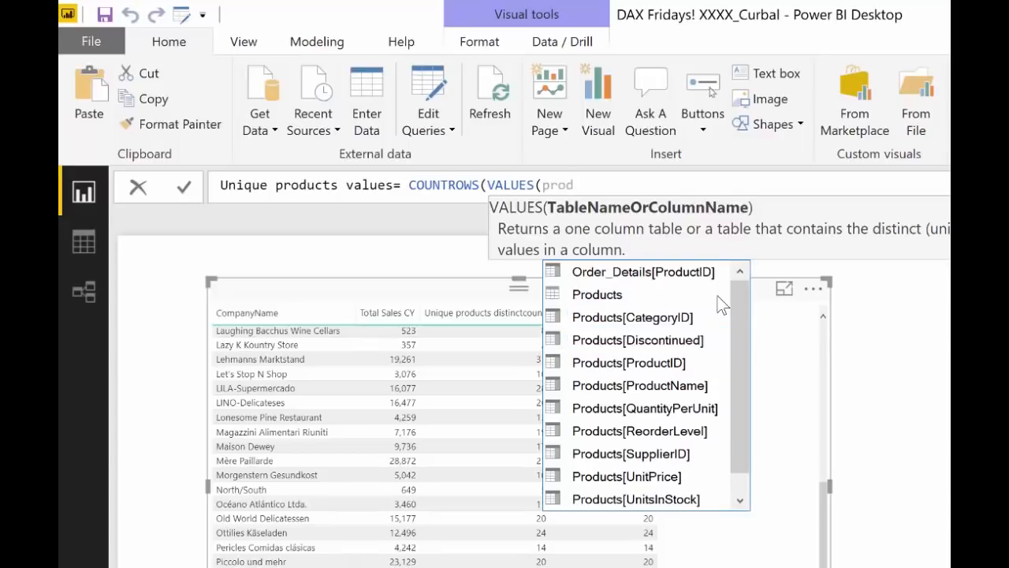
click(639, 385)
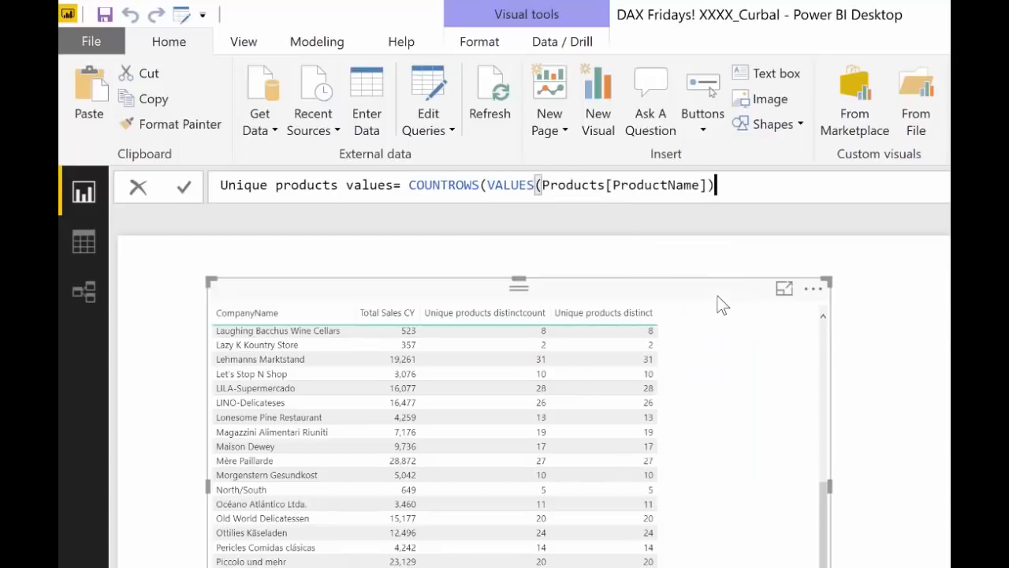
text())
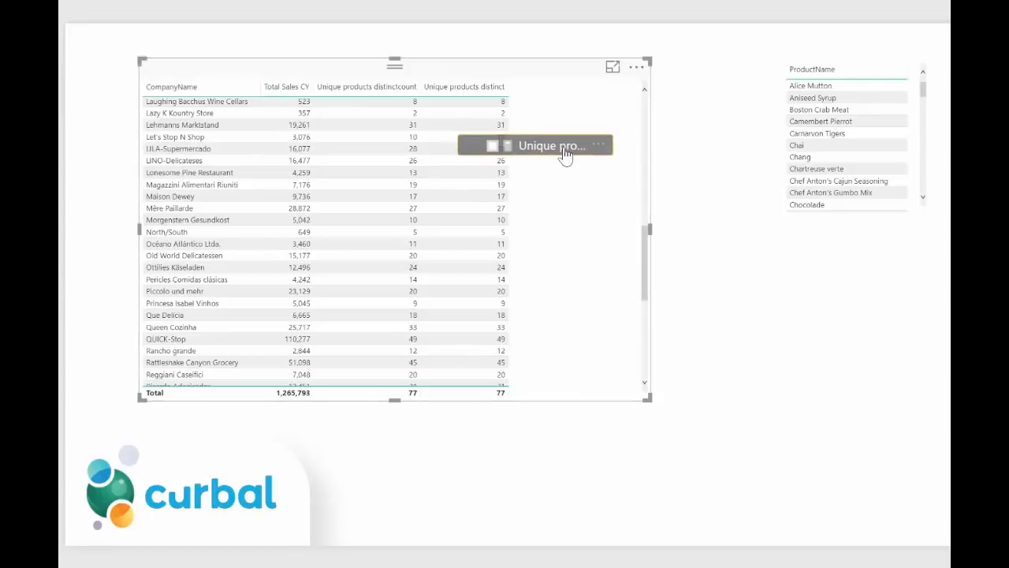
- Drag the Unique products values measure onto the customer table
drag(552, 145, 551, 86)
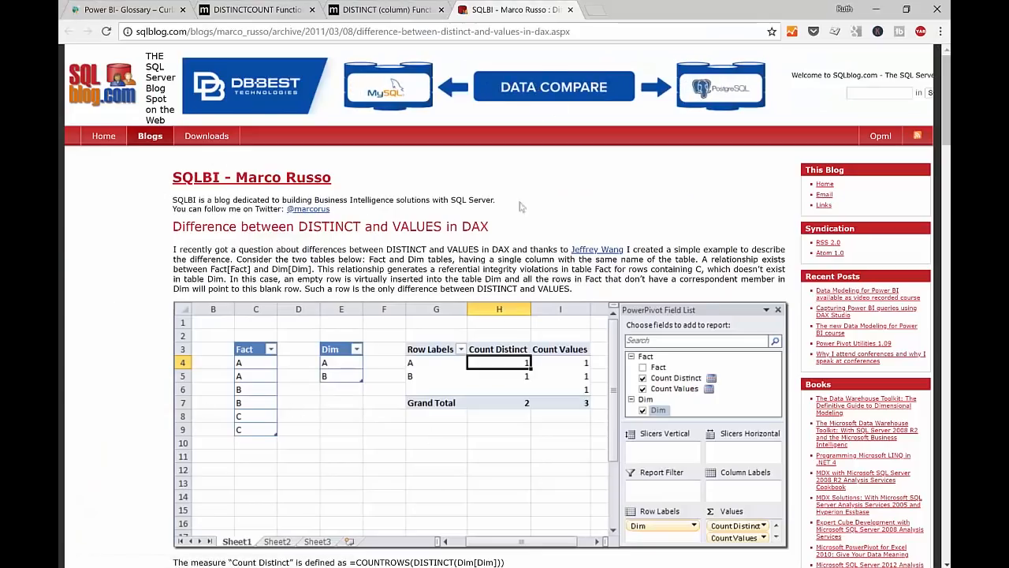
scroll(down, 3)
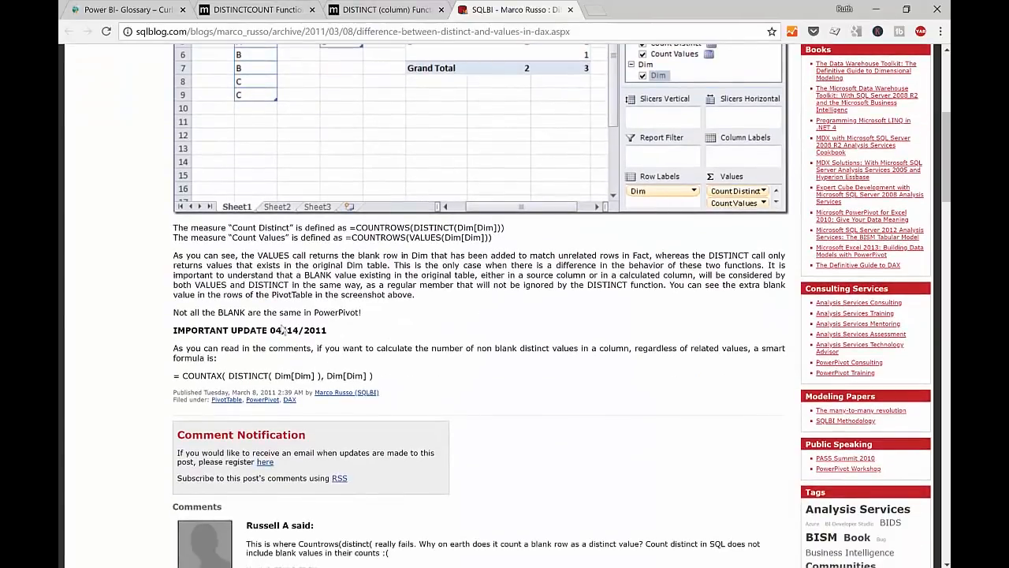
double_click(300, 330)
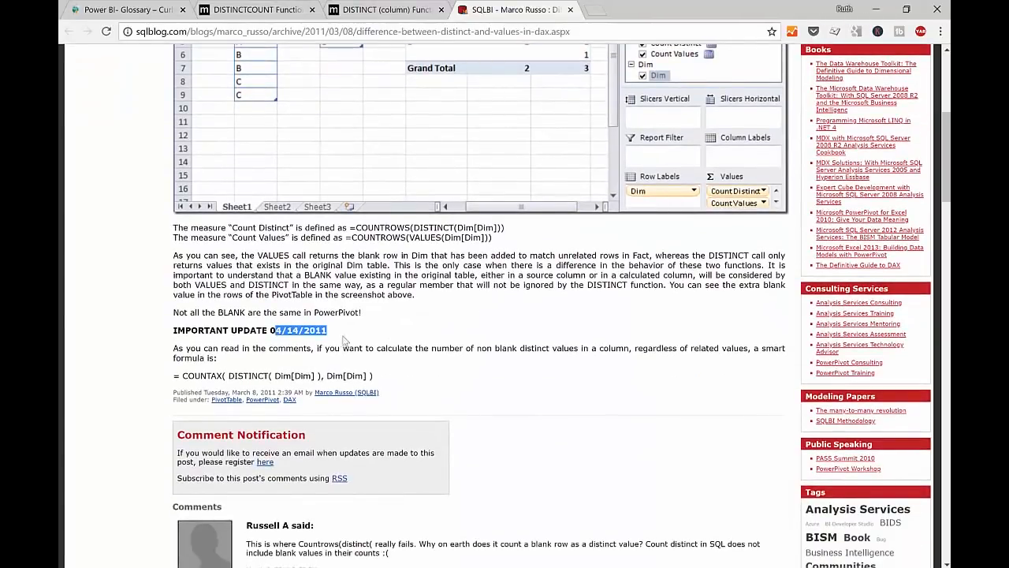
scroll(down, 3)
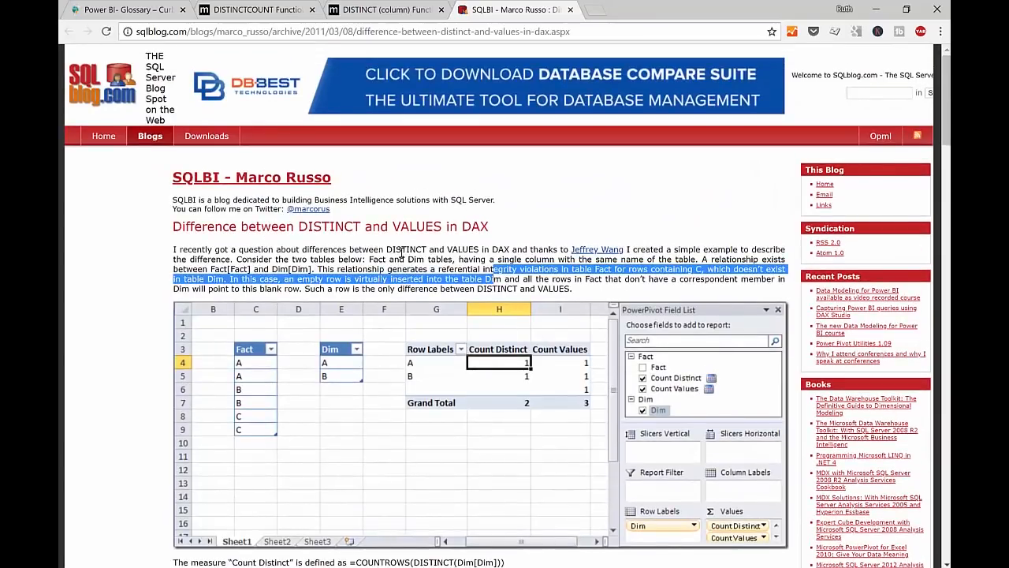
scroll(down, 3)
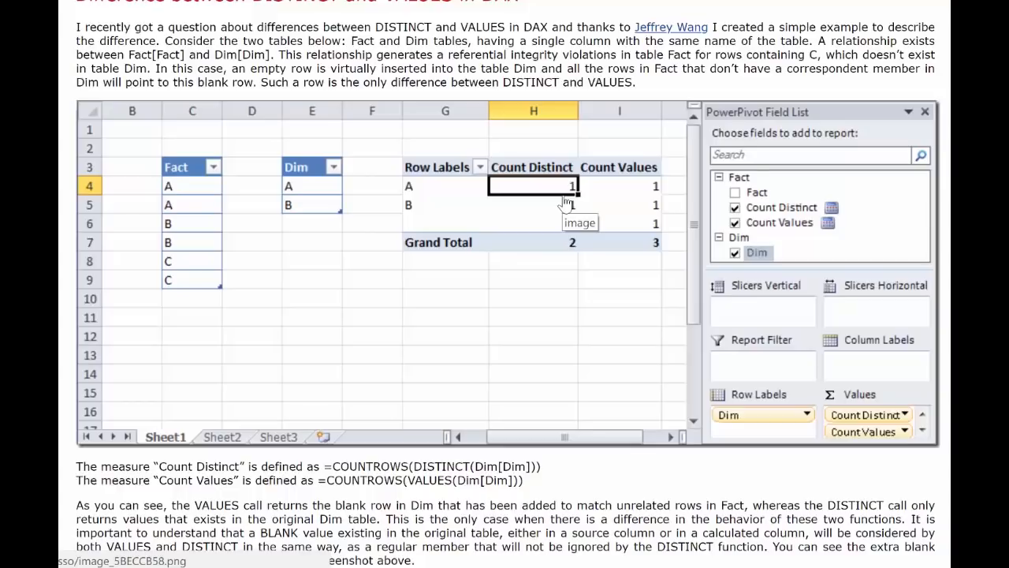
mouse_move(205, 189)
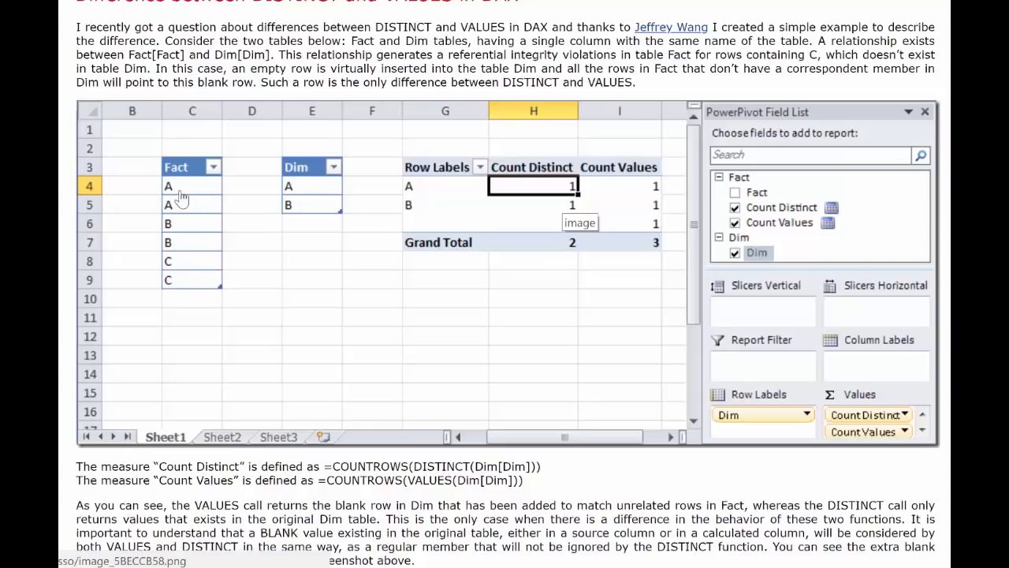
mouse_move(325, 189)
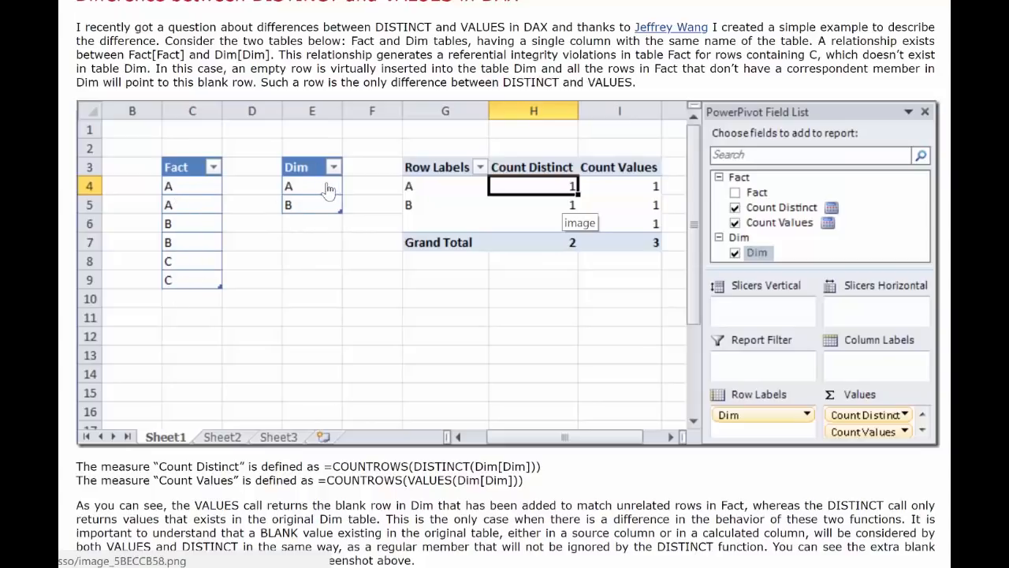
mouse_move(298, 228)
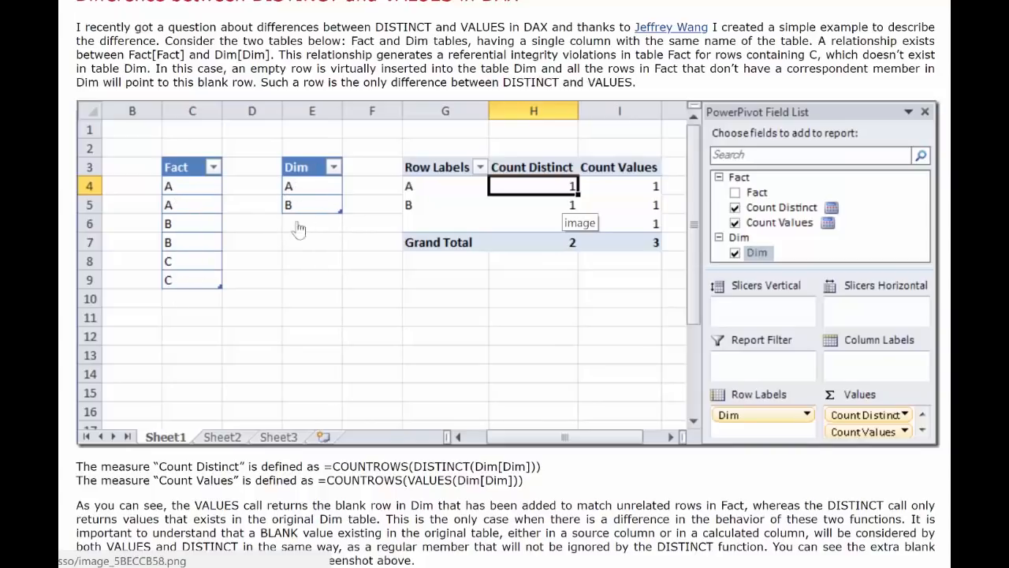
mouse_move(287, 227)
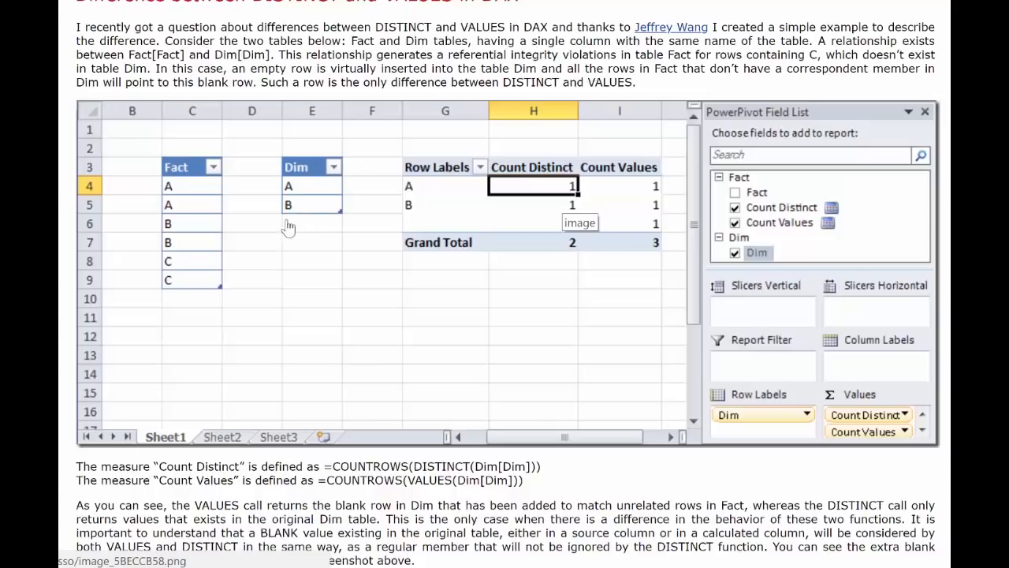
mouse_move(305, 251)
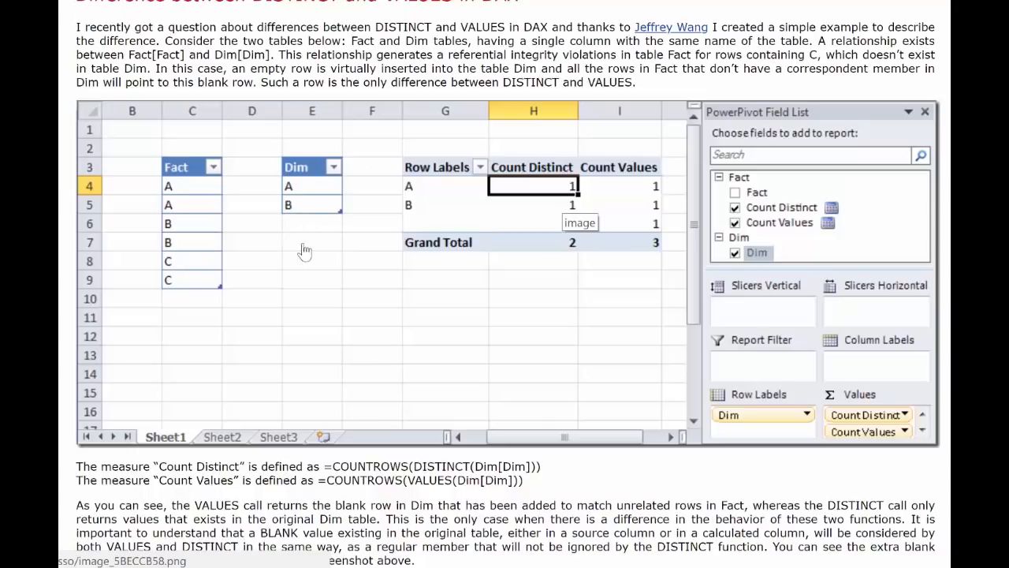
mouse_move(552, 183)
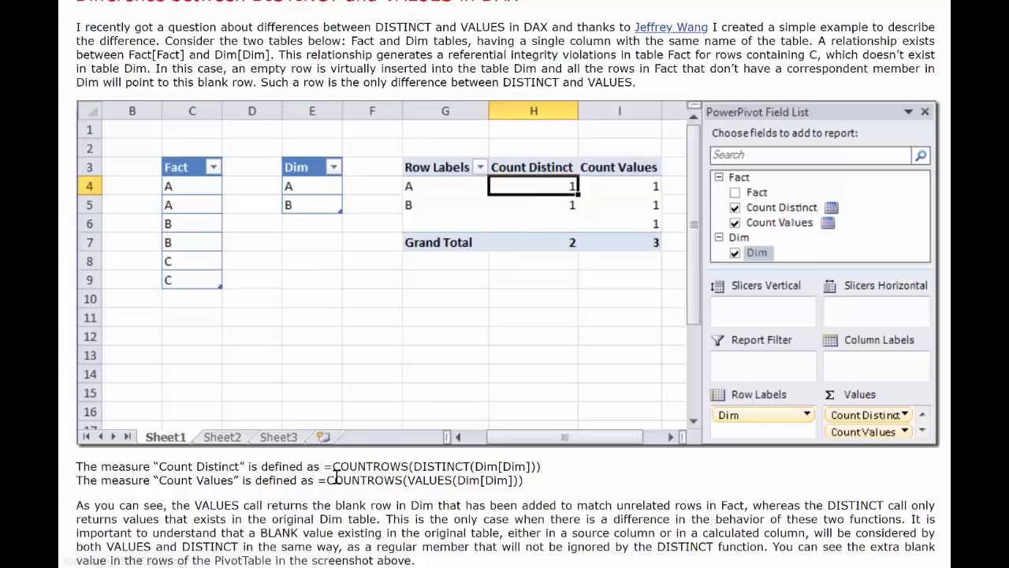
drag(75, 480, 333, 480)
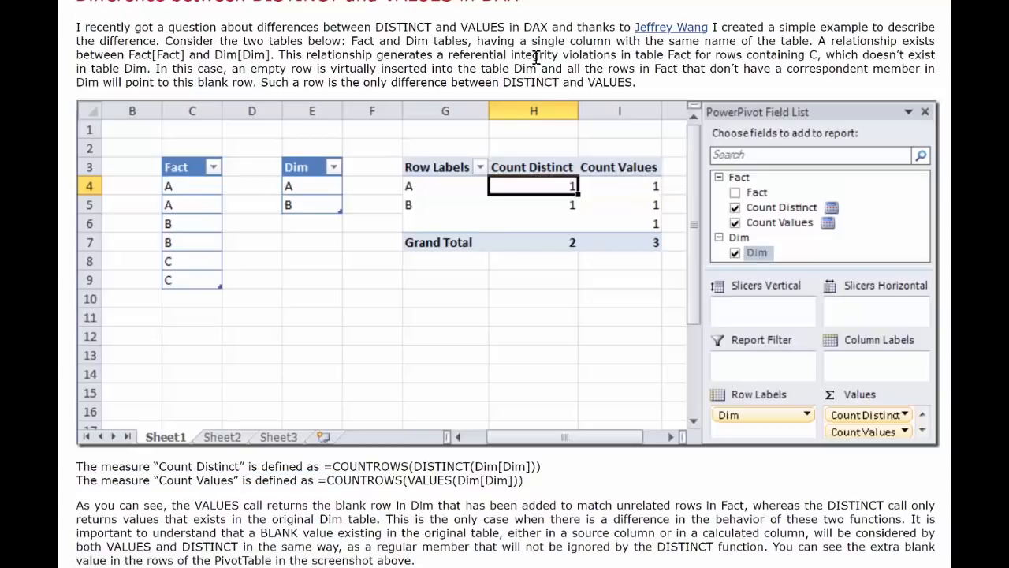
scroll(down, 3)
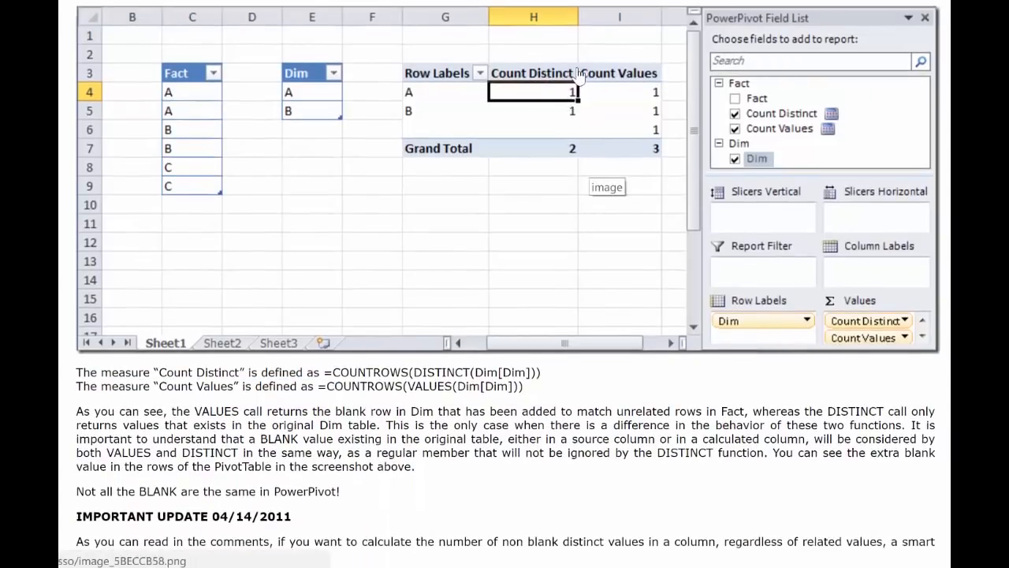
mouse_move(647, 174)
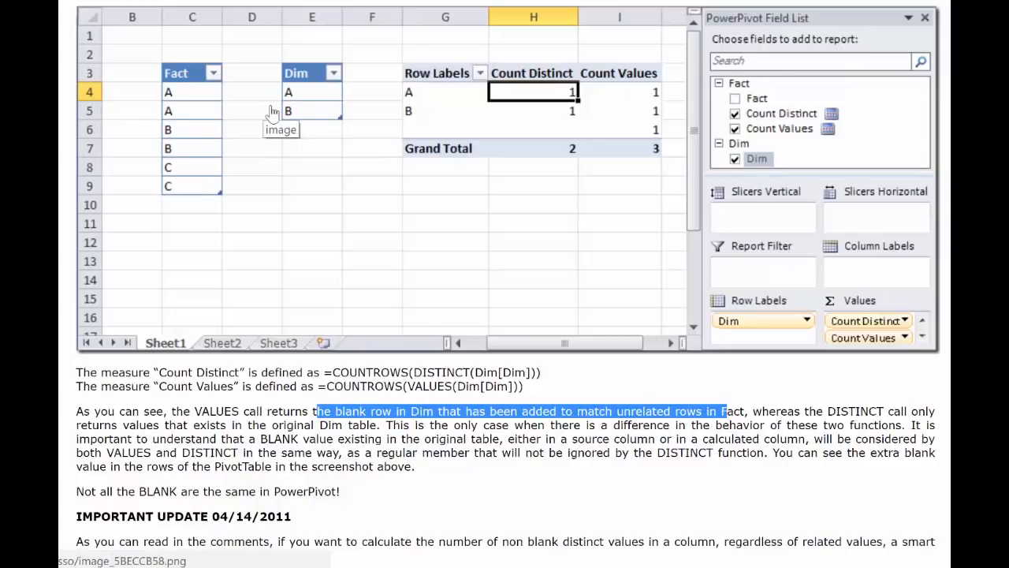
mouse_move(311, 140)
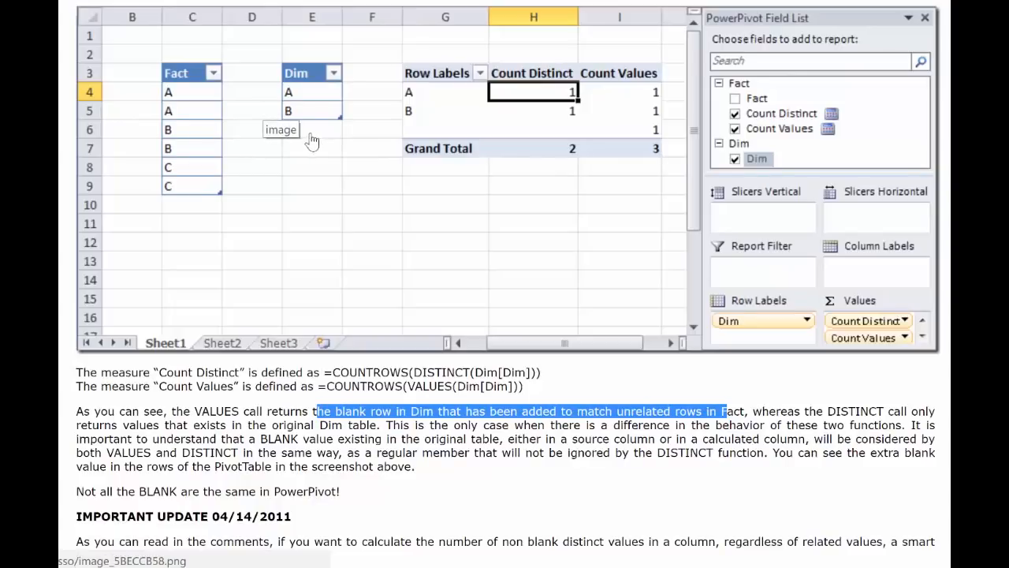
mouse_move(302, 147)
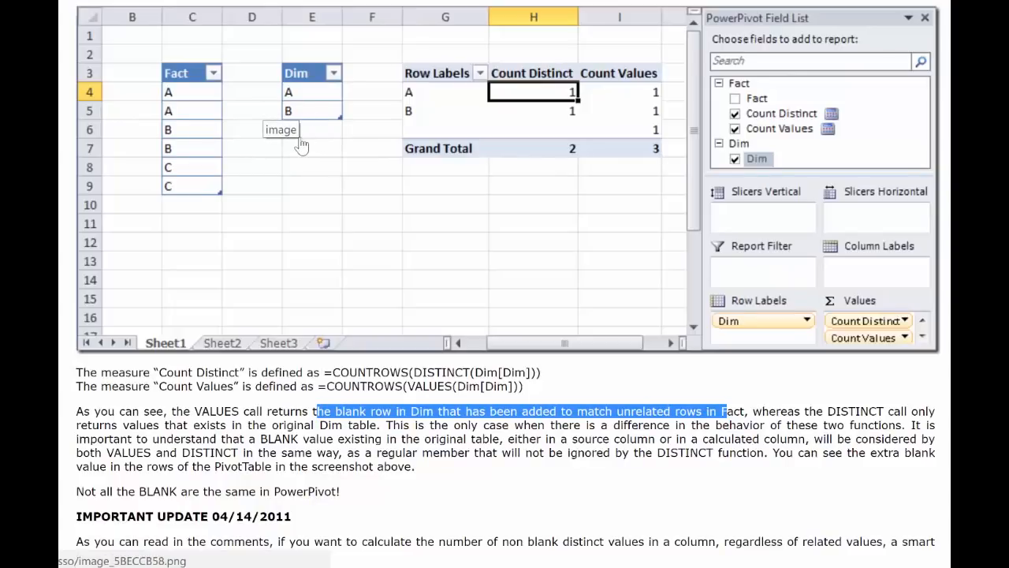
mouse_move(334, 73)
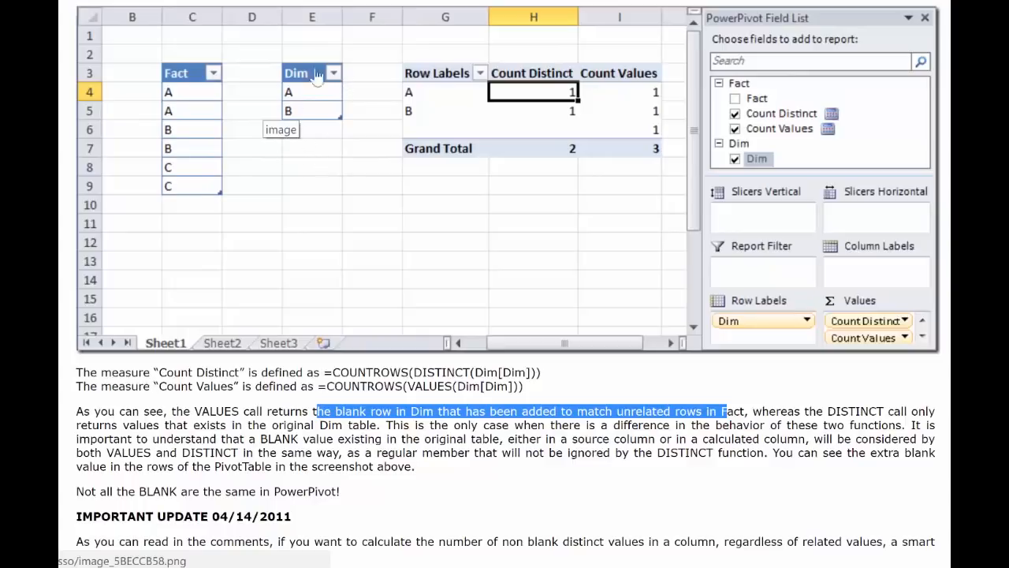
mouse_move(359, 81)
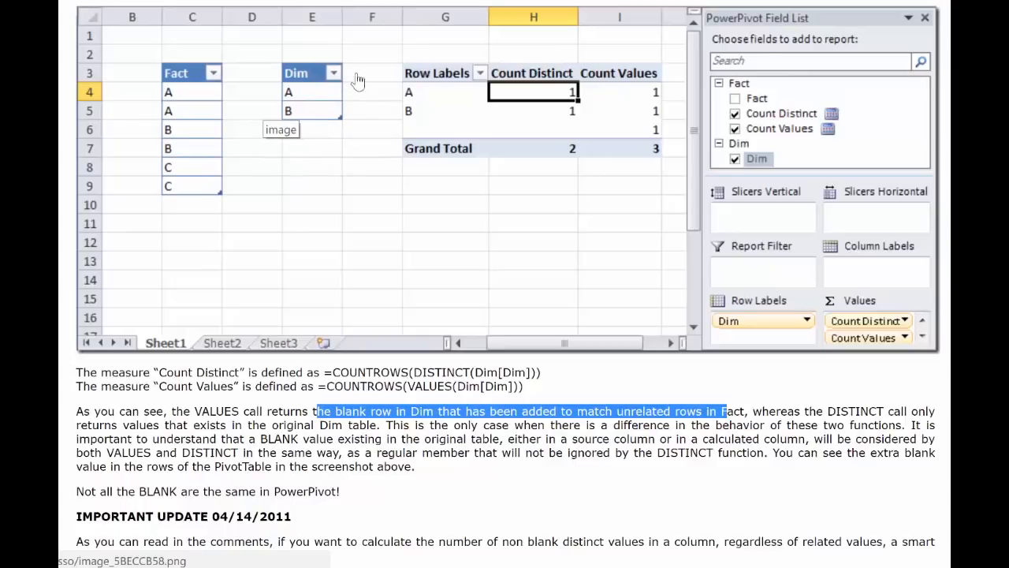
mouse_move(347, 122)
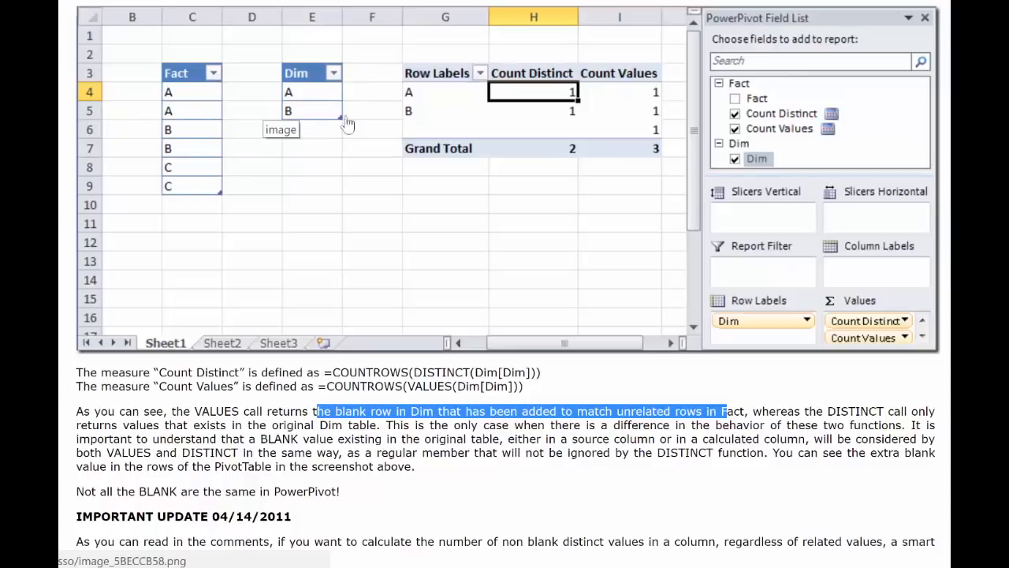
mouse_move(621, 104)
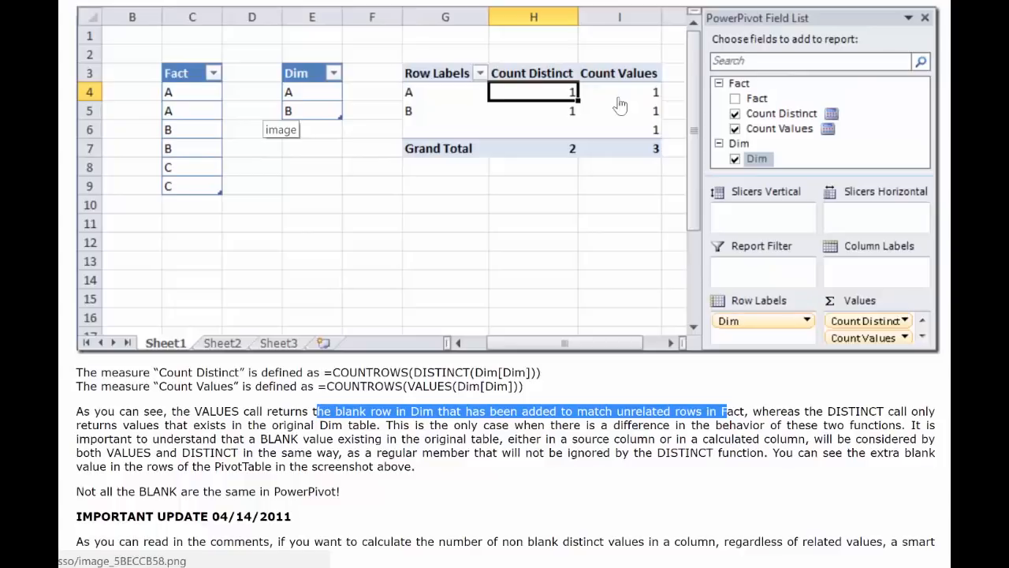
mouse_move(243, 180)
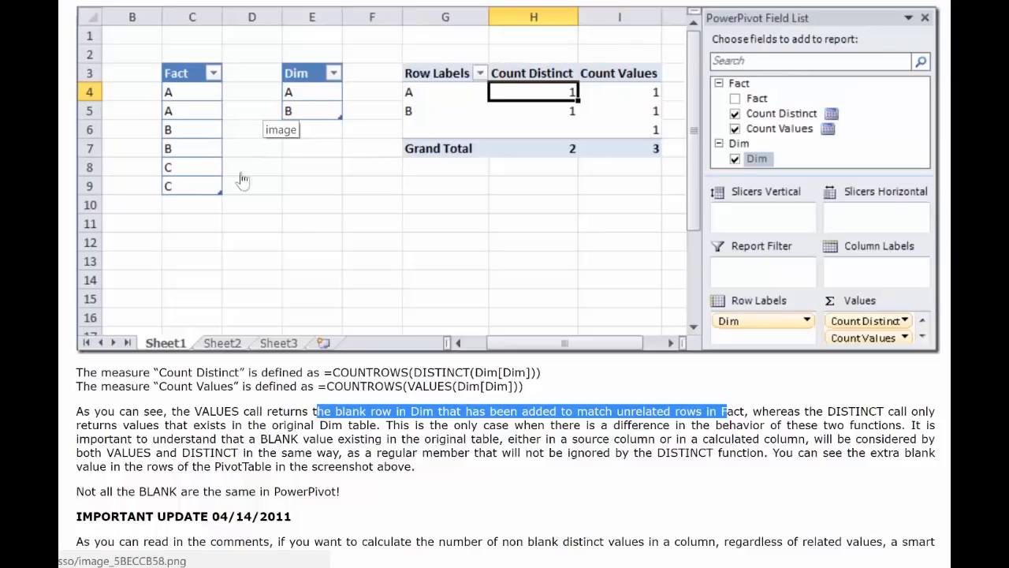
mouse_move(332, 187)
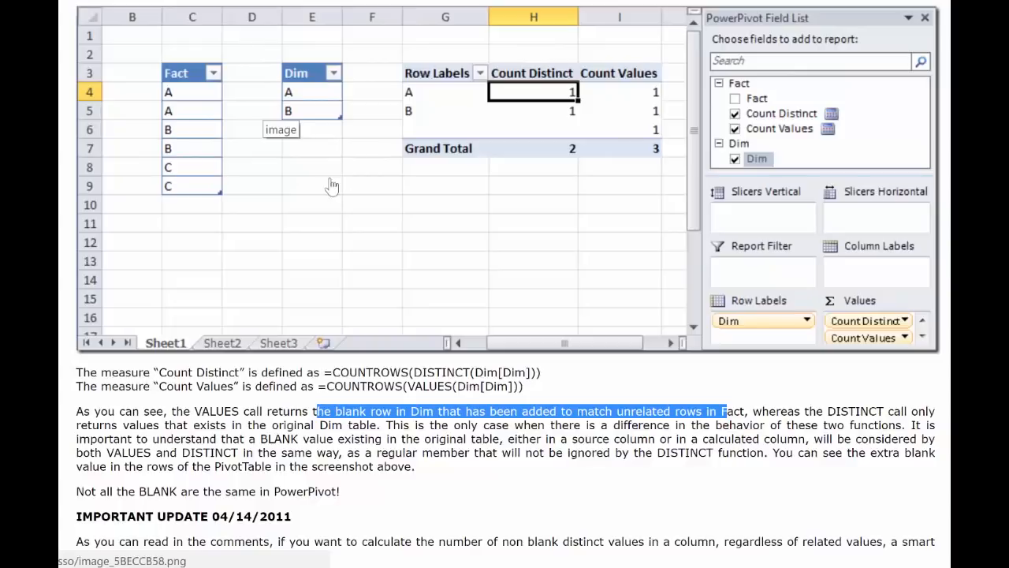